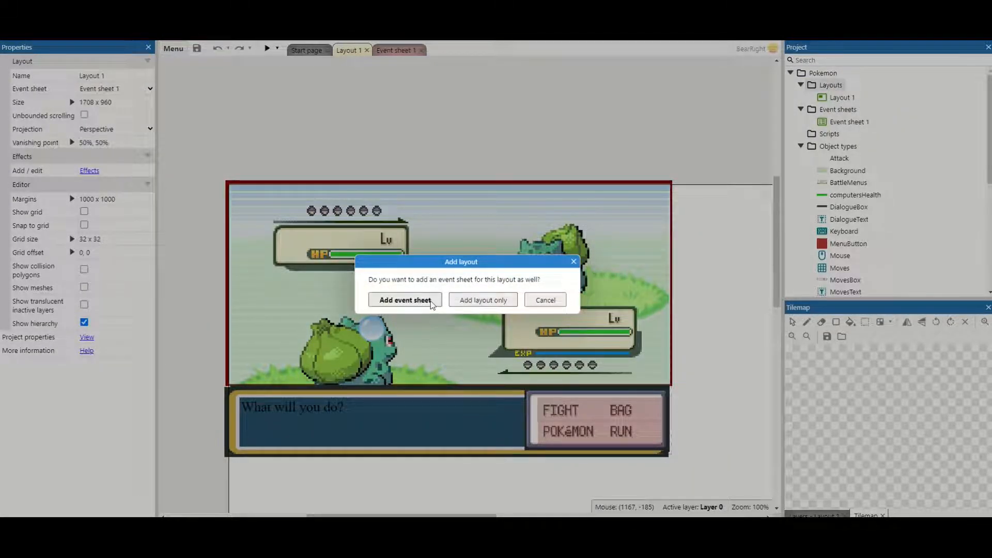
Create Layout 2 together with its own Event sheet 2 from the Add layout dialog
click(405, 299)
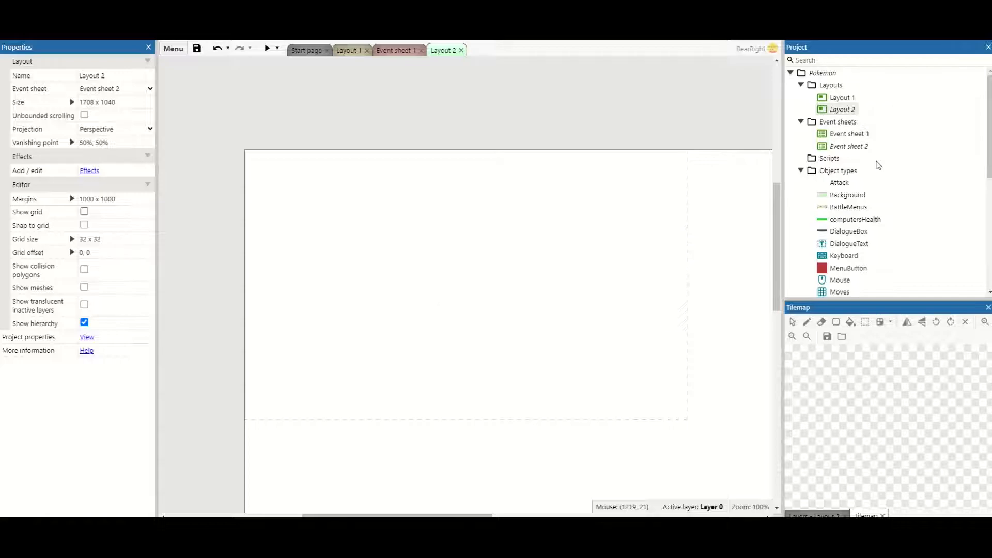
Rename the object types with a Battle_ prefix, e.g. Background to Battle_Background
scroll(down, 3)
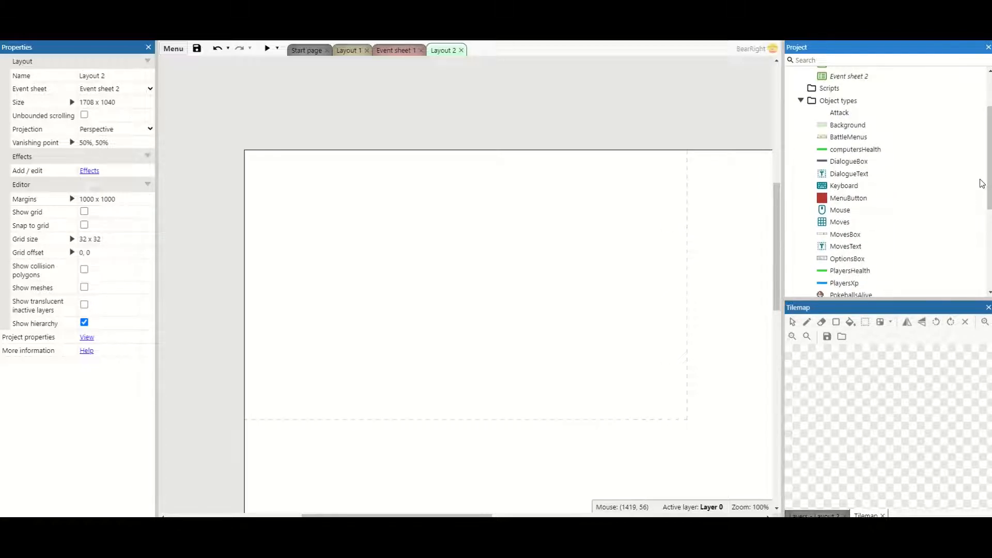
right_click(838, 100)
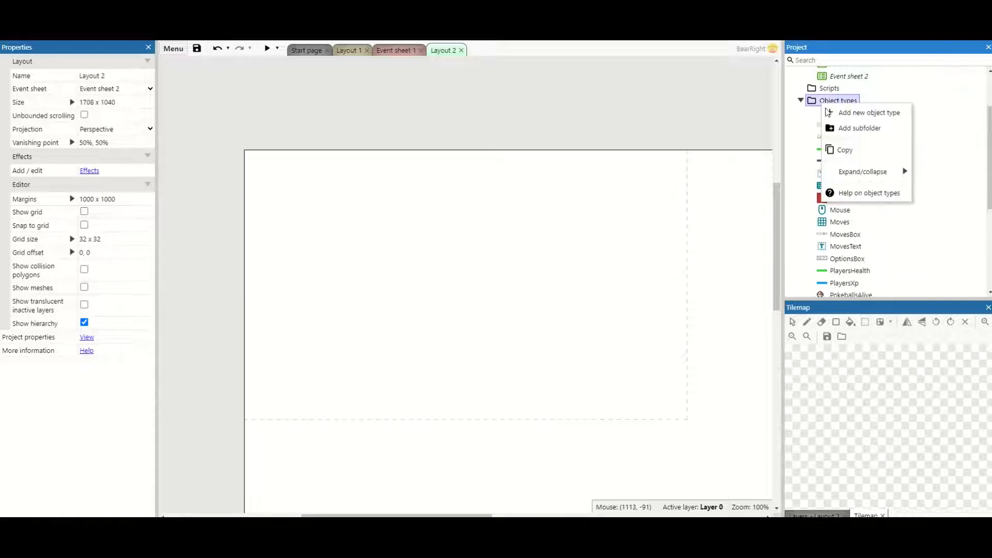
mouse_move(859, 128)
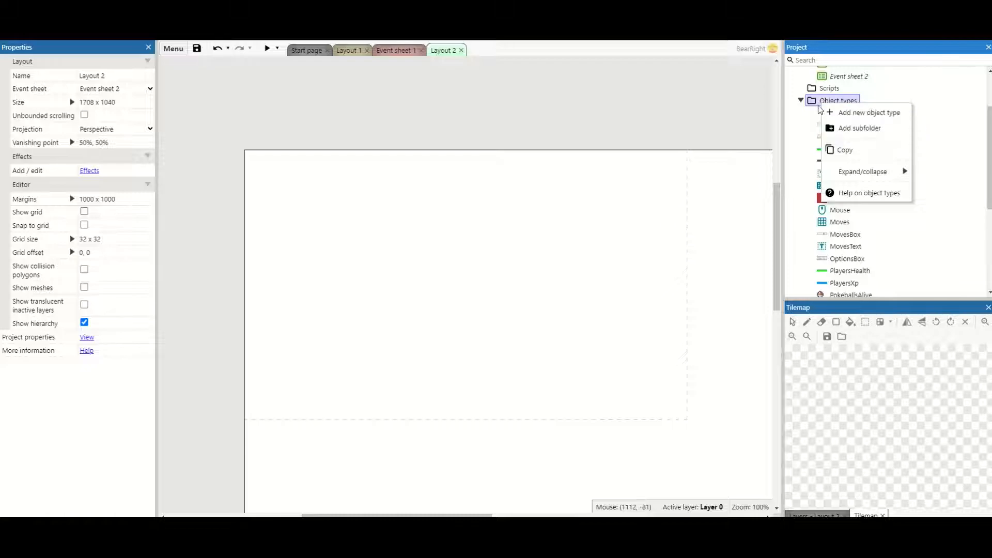
right_click(839, 113)
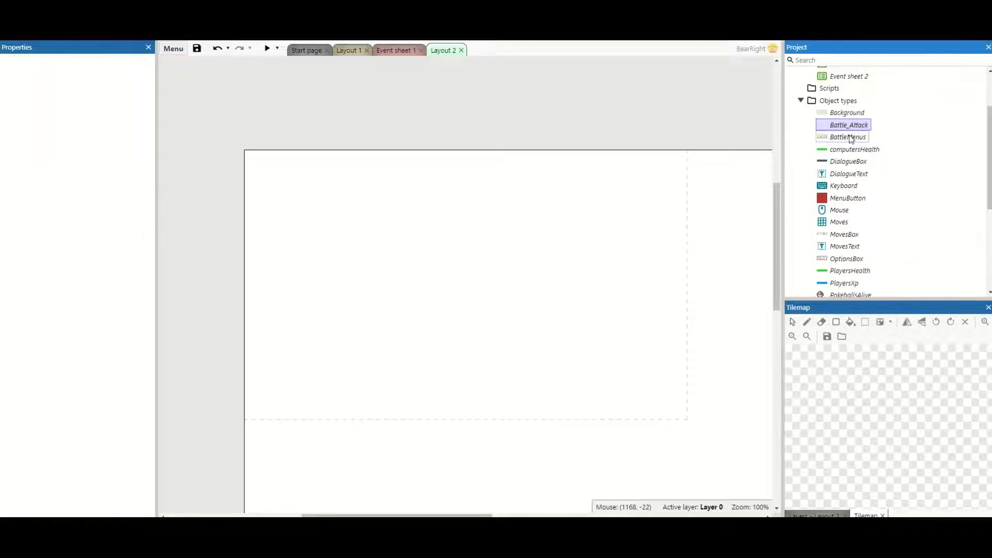
right_click(846, 112)
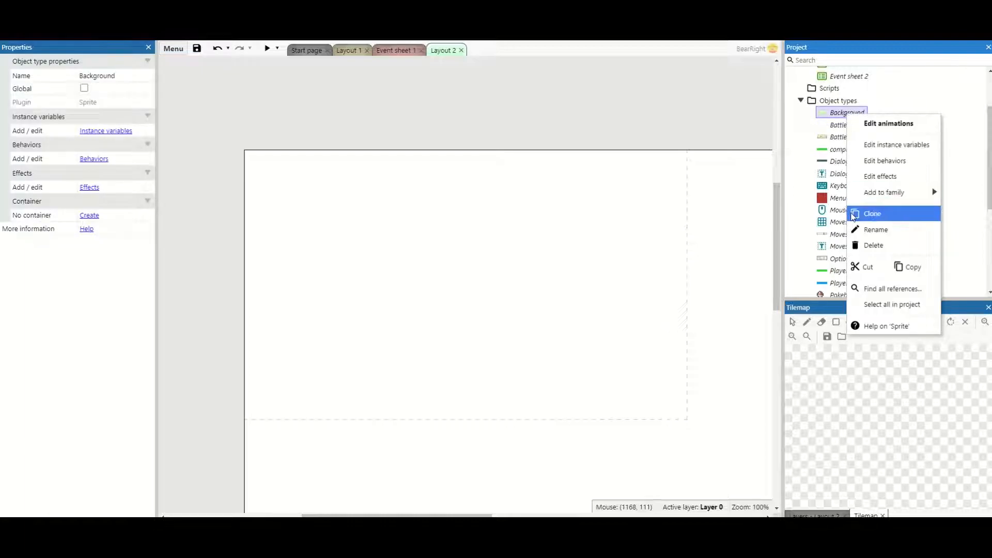
click(877, 228)
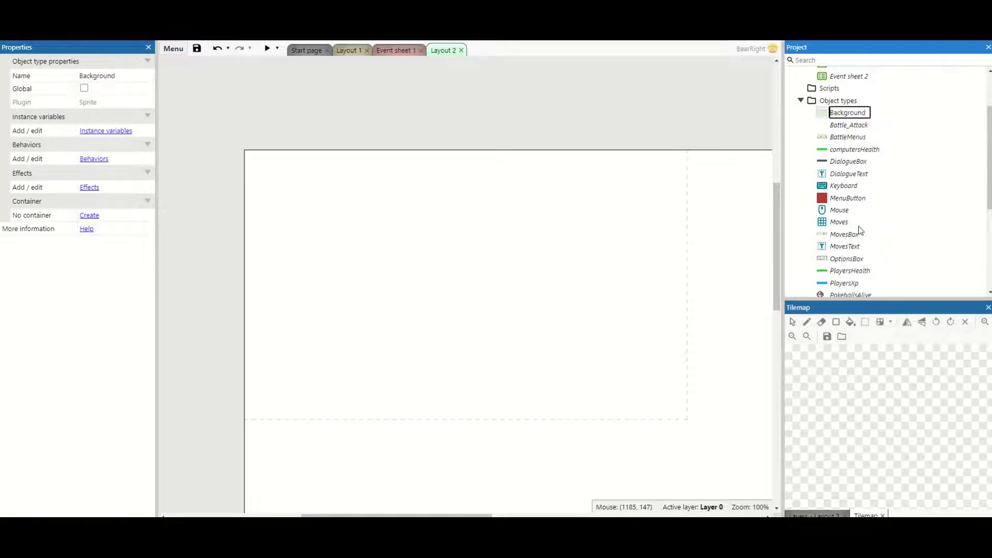
text(BattleBackground)
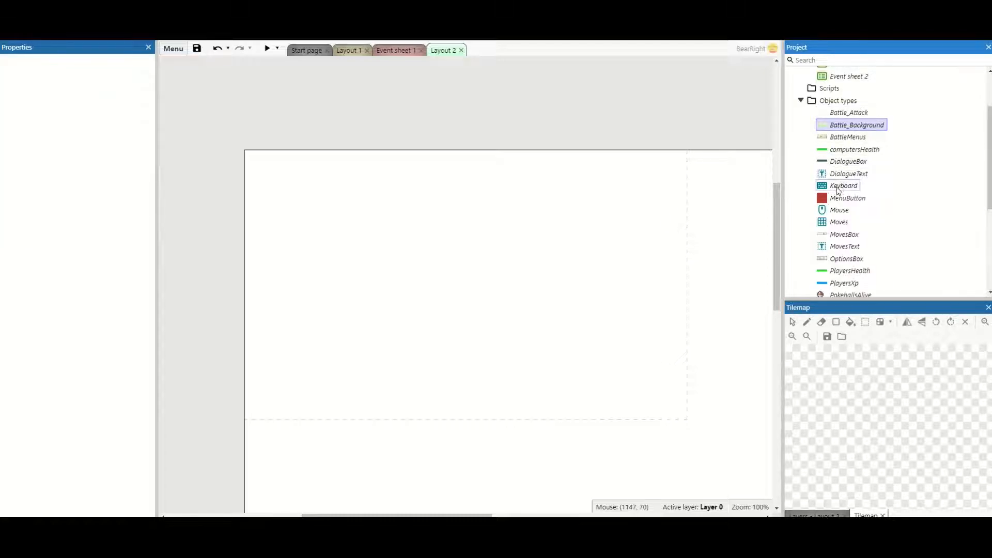
mouse_move(840, 209)
text(Battle_PokemonPlayer)
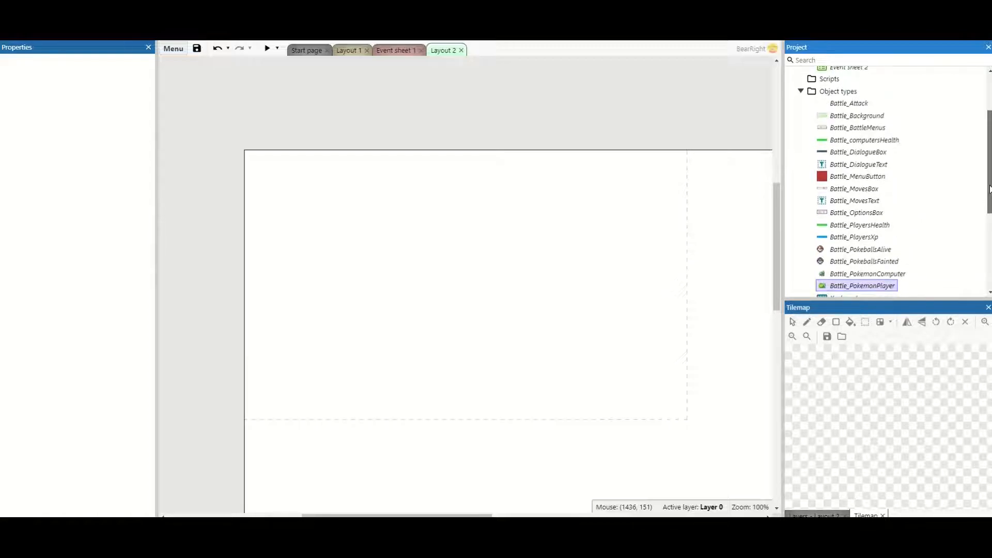
scroll(down, 3)
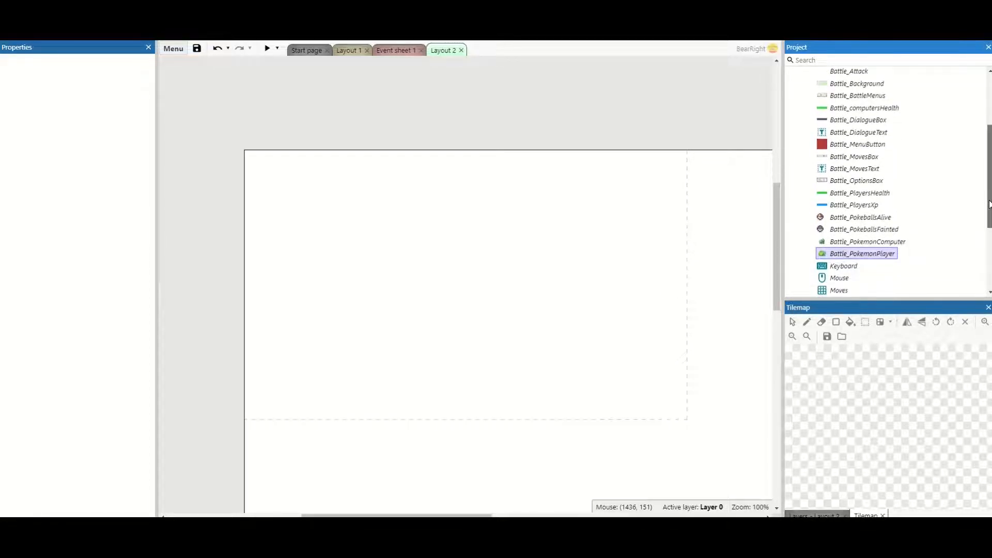
scroll(down, 3)
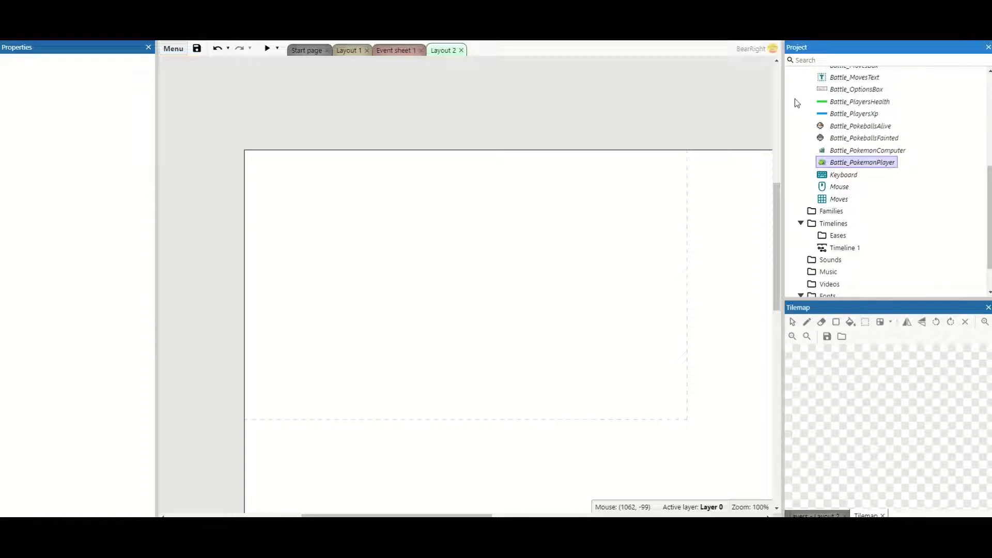
mouse_move(541, 191)
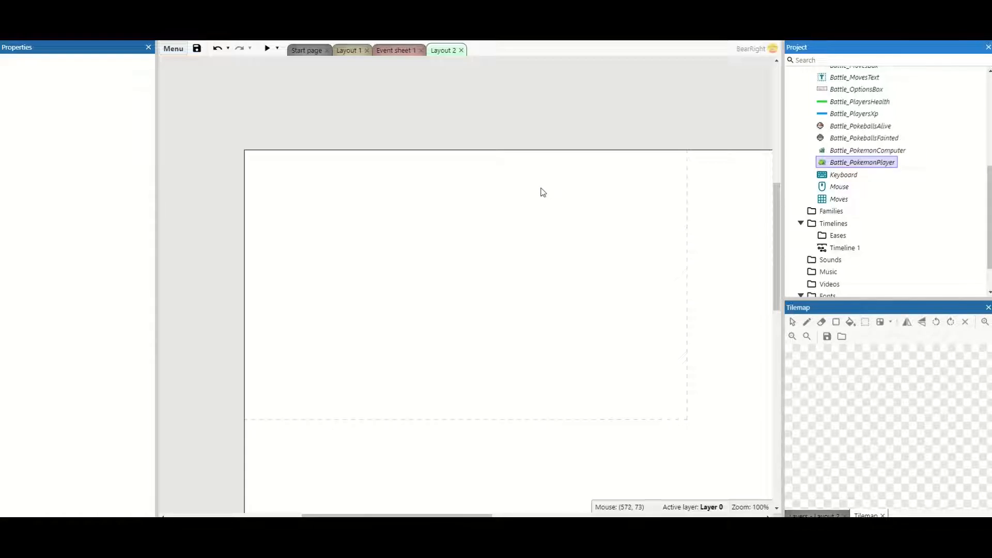
Insert a Tilemap object named WorldMap into the empty Layout 2
right_click(543, 192)
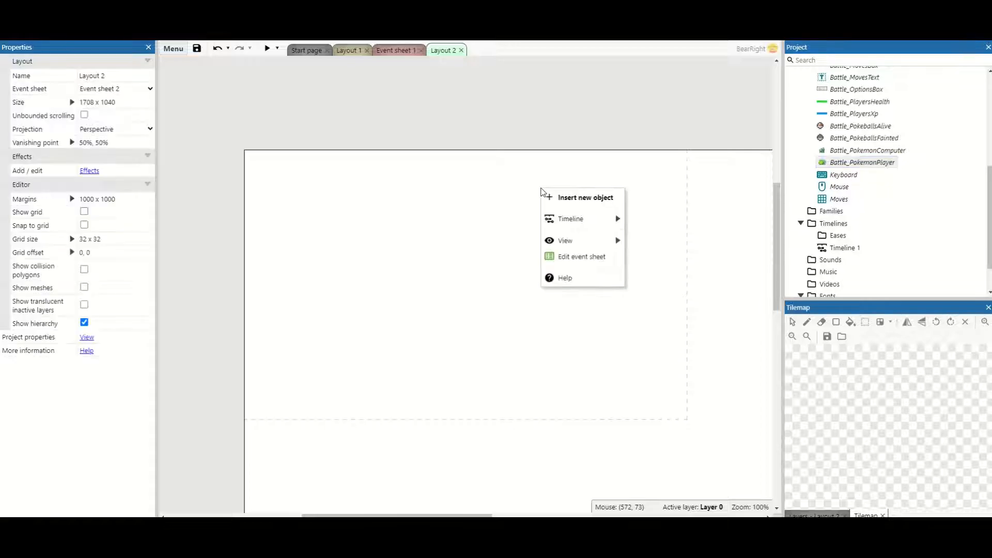
click(585, 197)
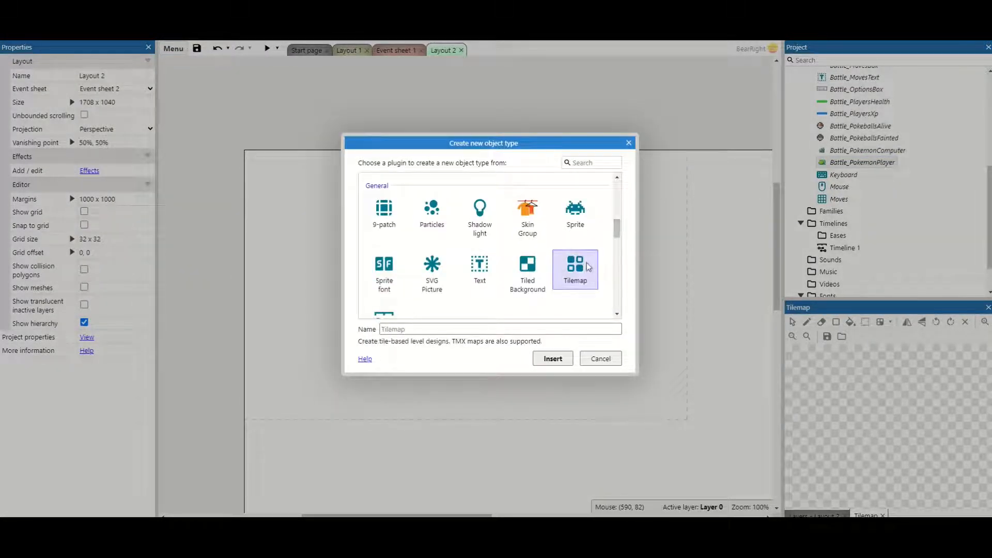
click(451, 333)
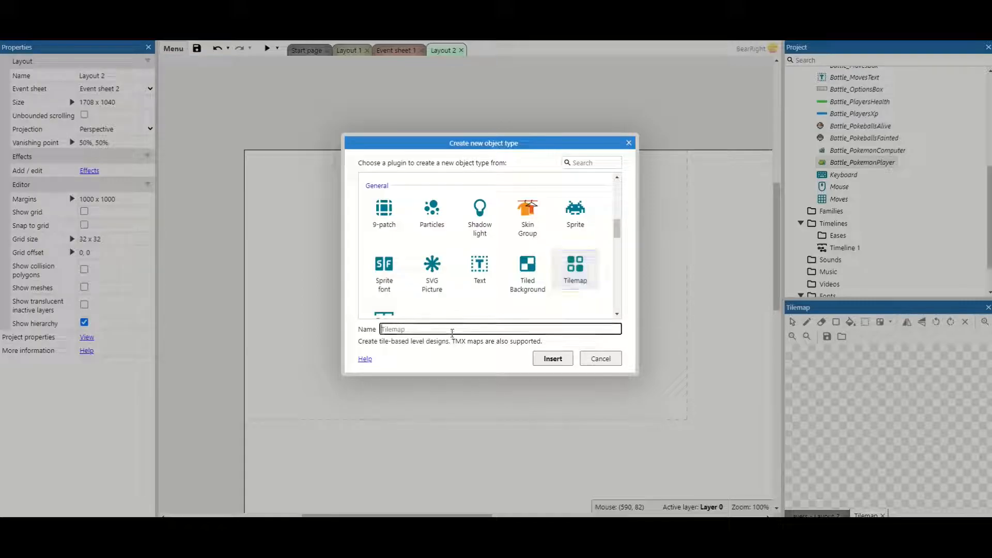
text(World)
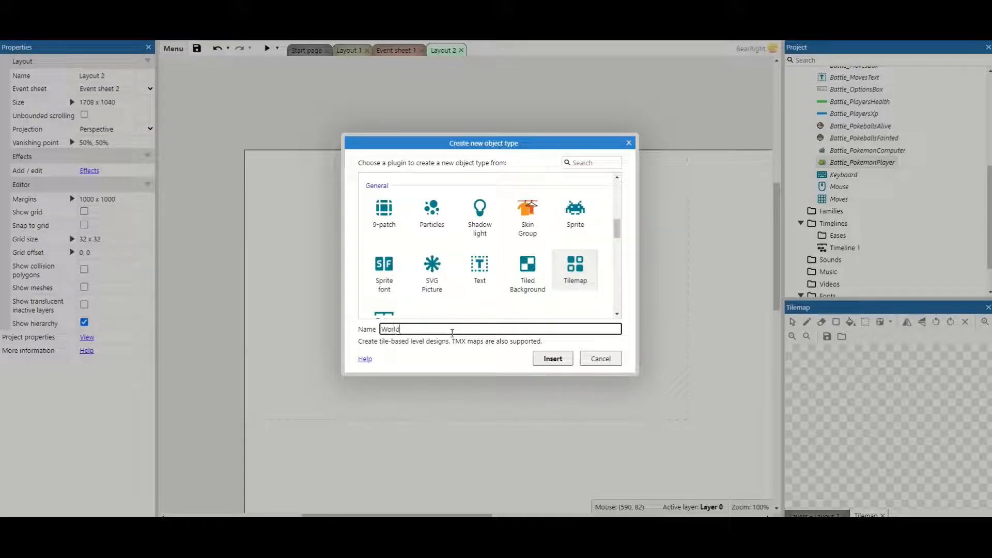
click(552, 358)
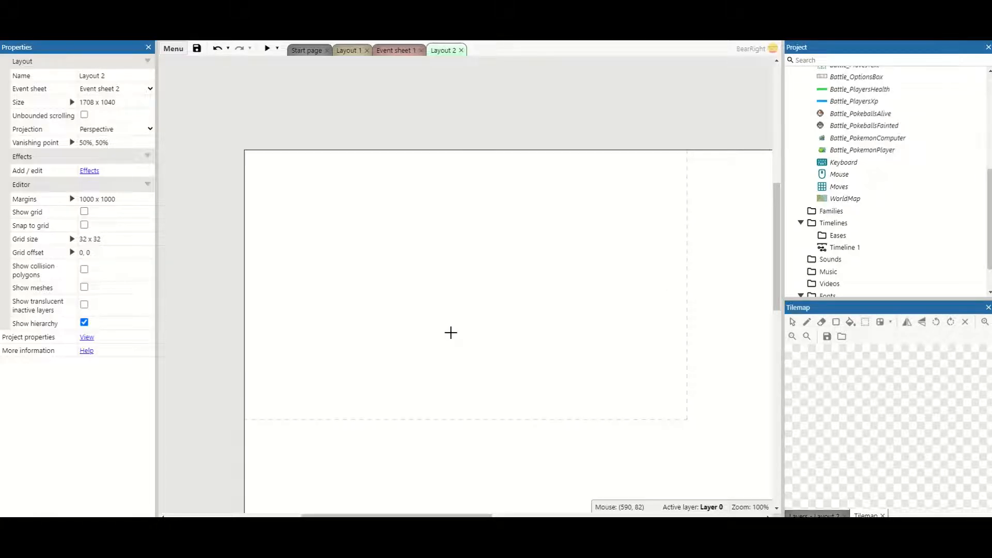
mouse_move(408, 228)
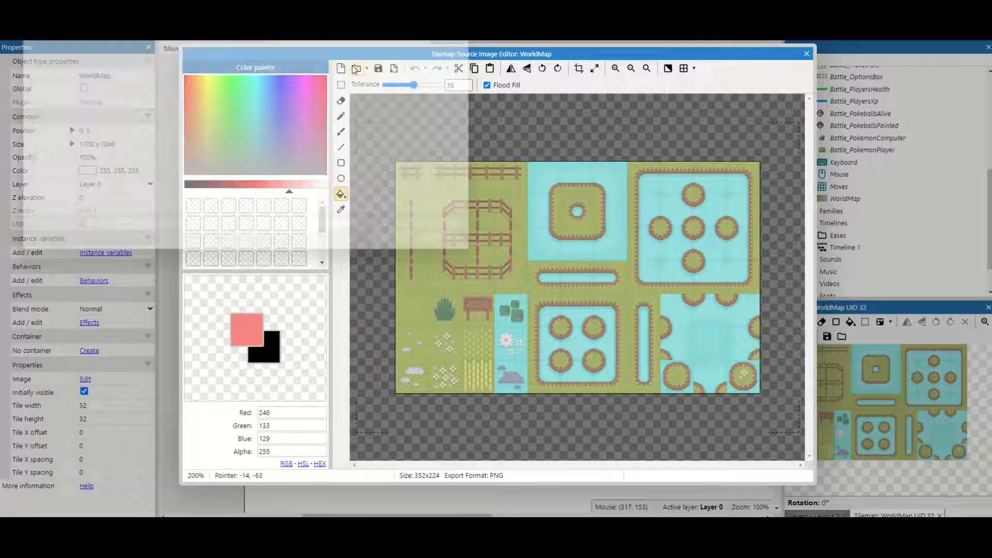
Load PokemonPath.png as WorldMap's tileset image and close the editor
click(356, 69)
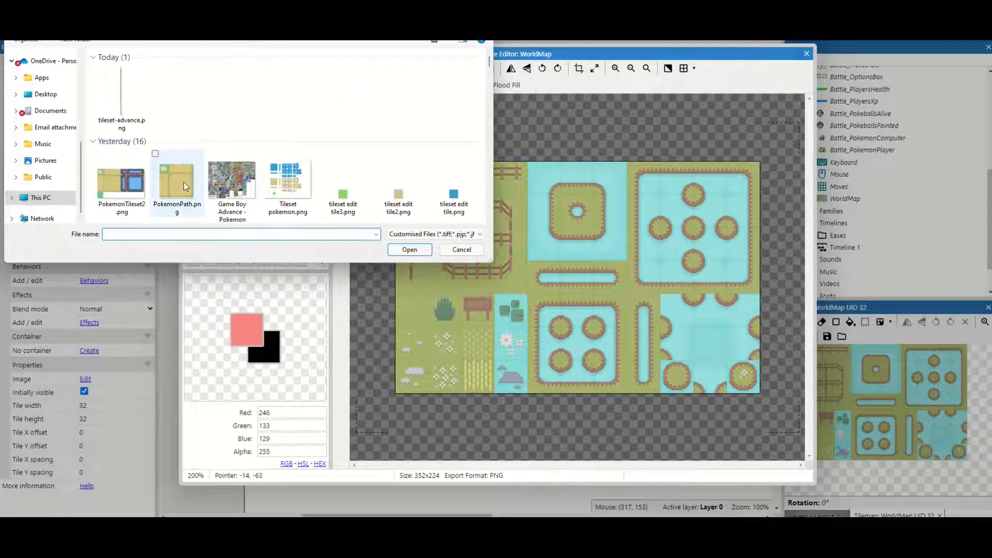
click(409, 249)
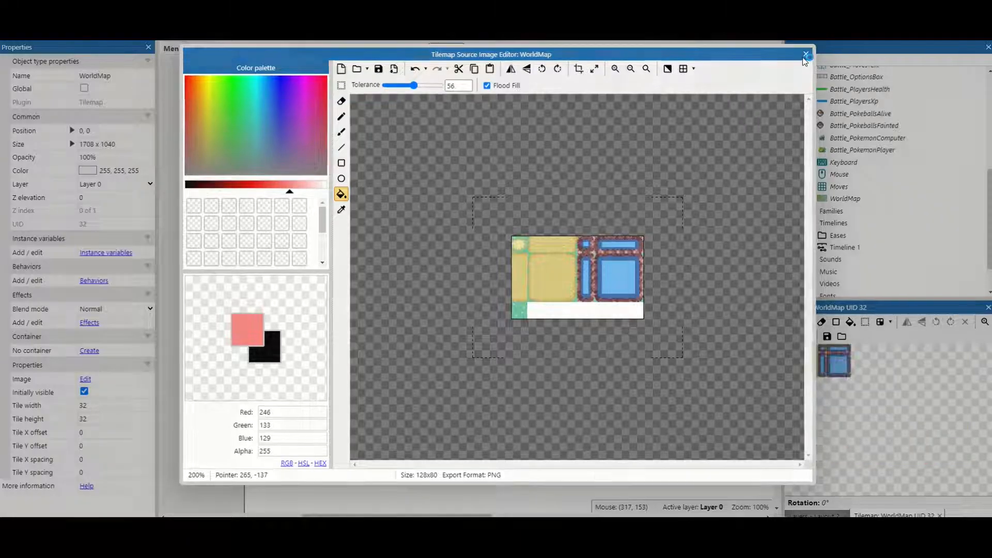
click(806, 53)
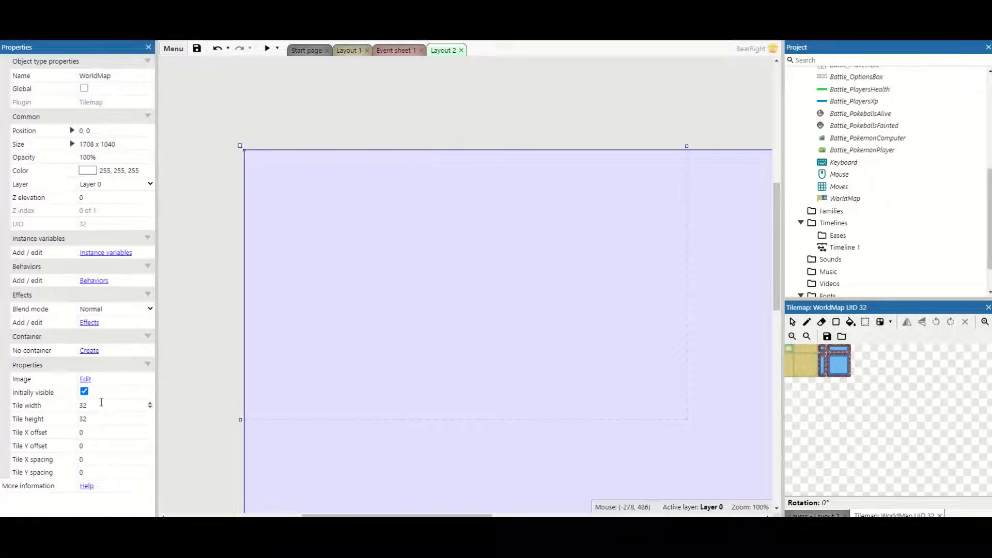
Set WorldMap's tile width and height to 16 and bring back the tile palette
click(108, 405)
text(16)
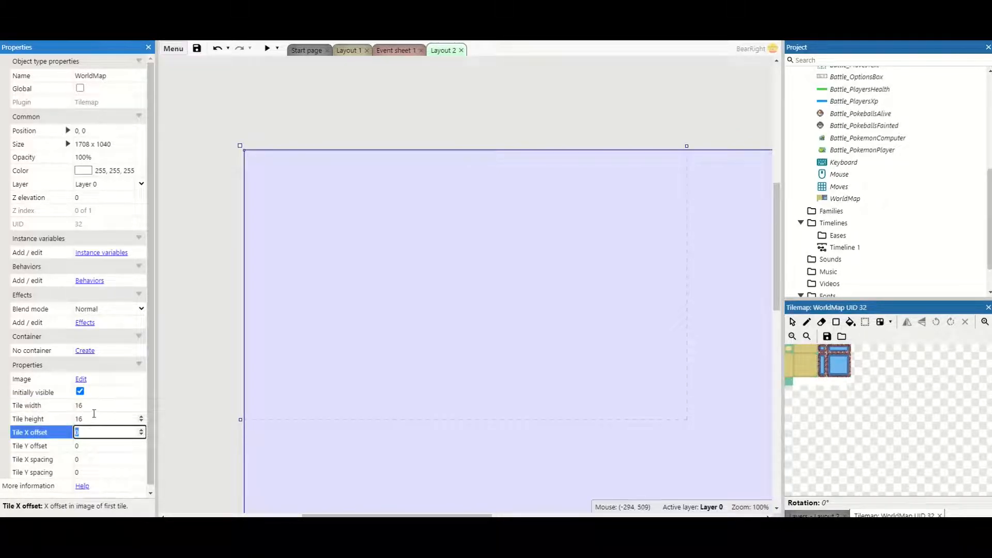
mouse_move(691, 440)
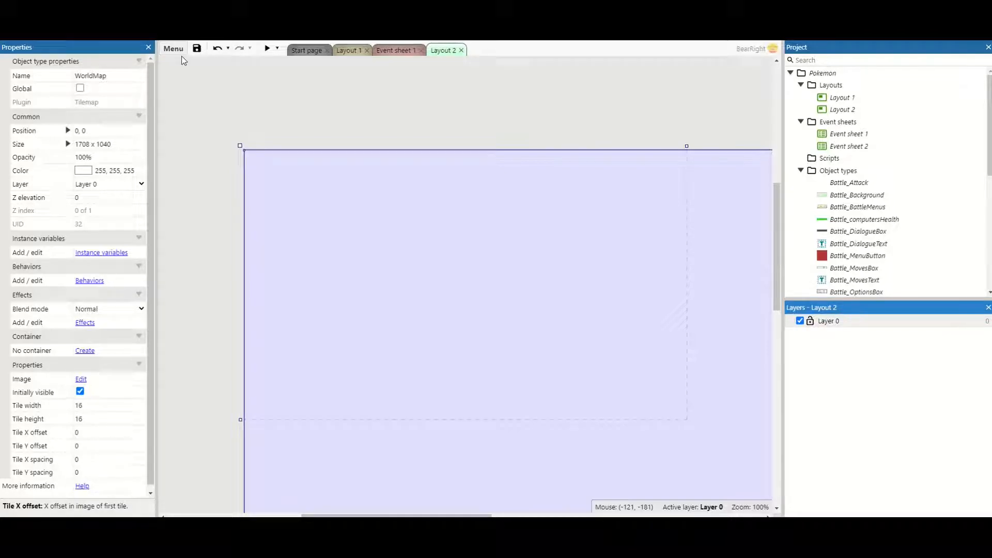
click(173, 48)
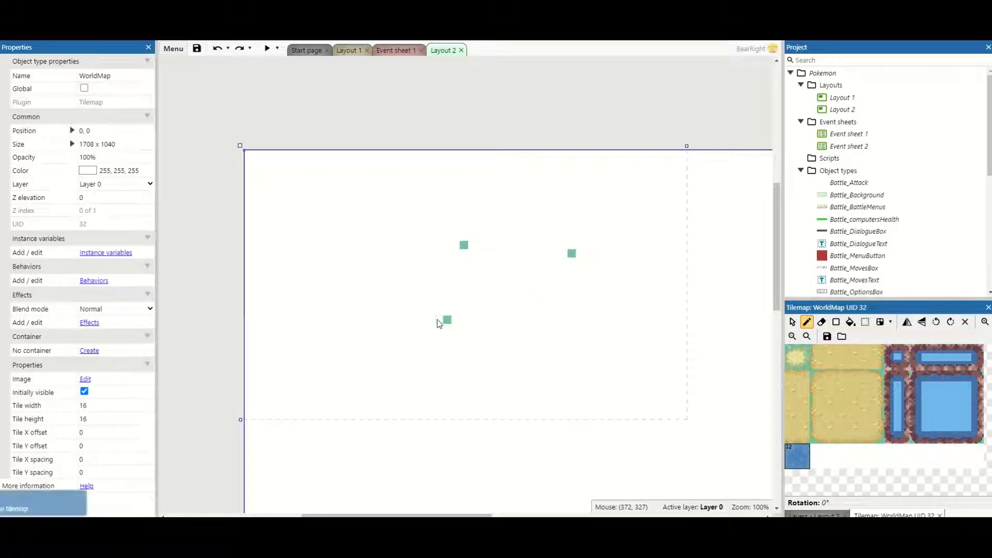
Bucket-fill the entire WorldMap with grass tiles and open the brush editor
click(446, 320)
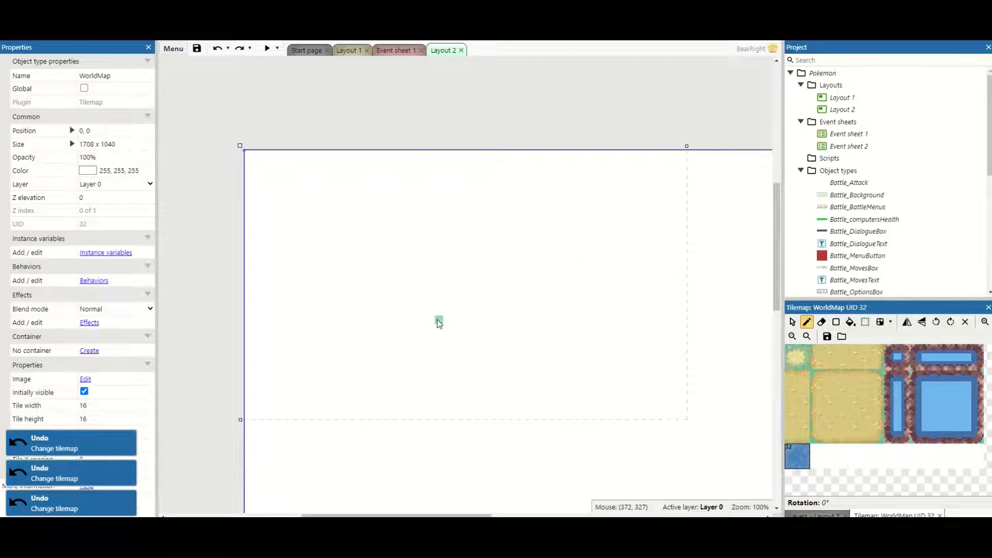
click(851, 322)
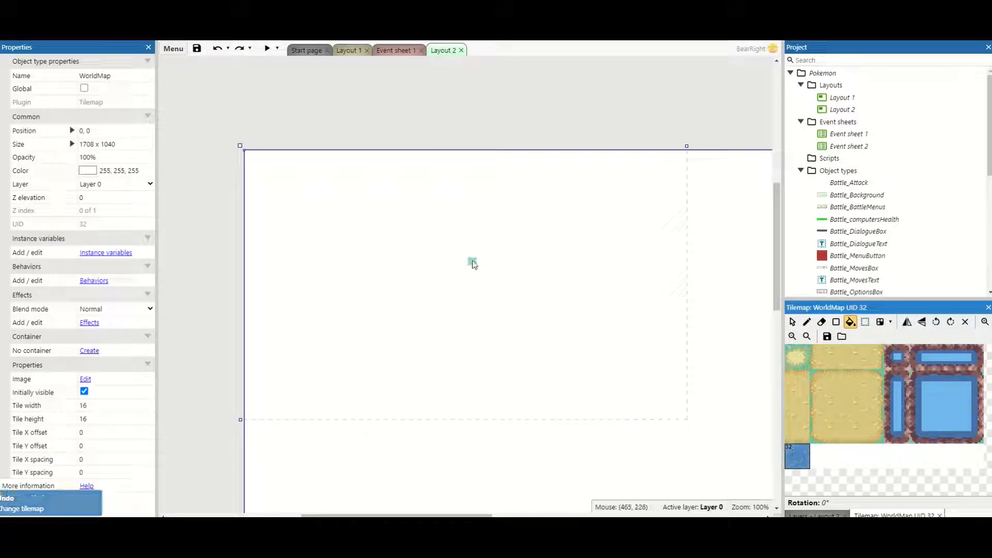
click(474, 263)
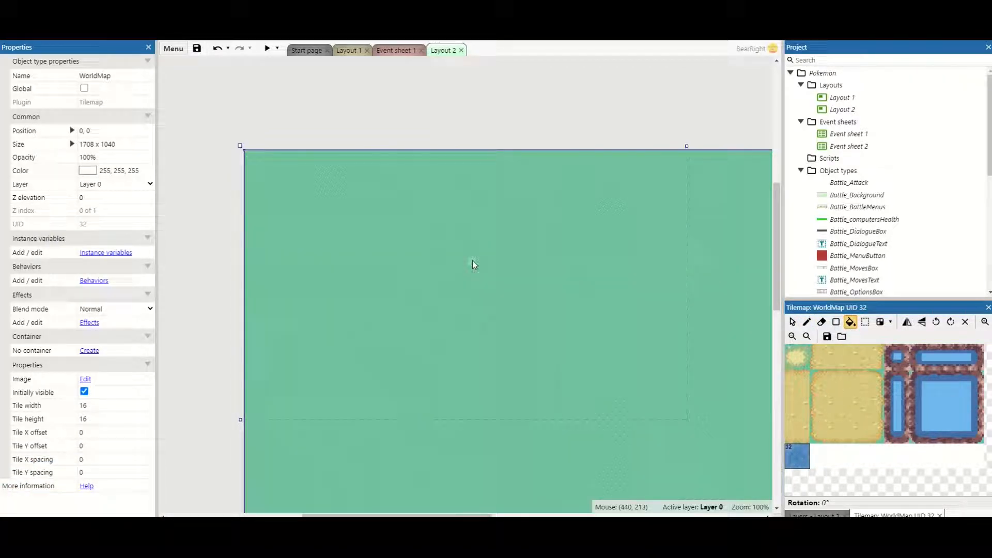
mouse_move(724, 301)
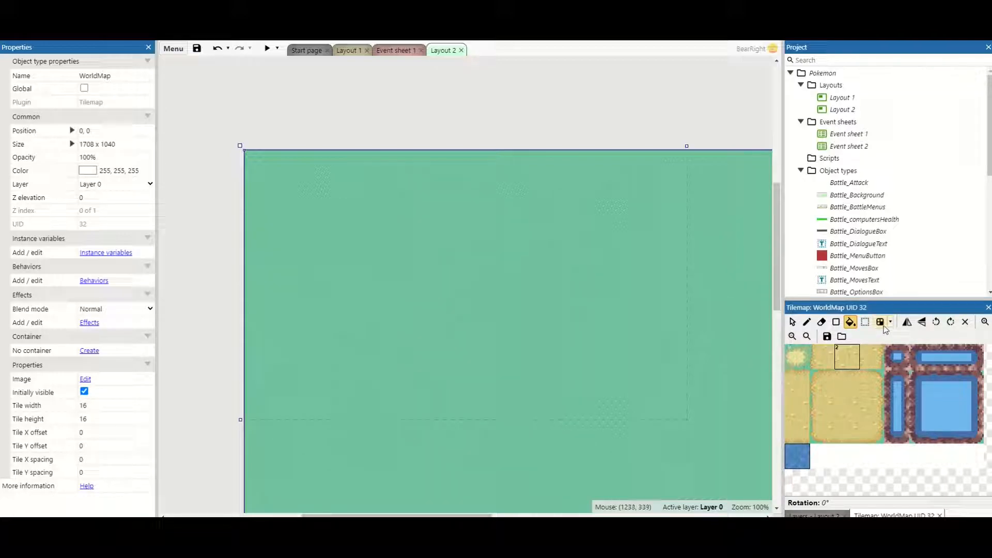
click(890, 322)
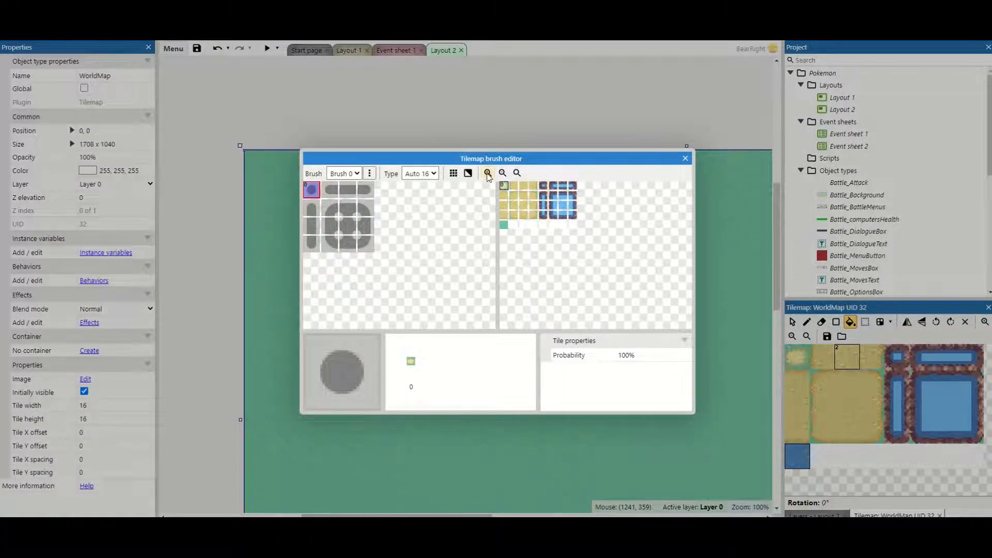
Rename Brush 0 to Path and assign sand tiles to its shapes
click(487, 173)
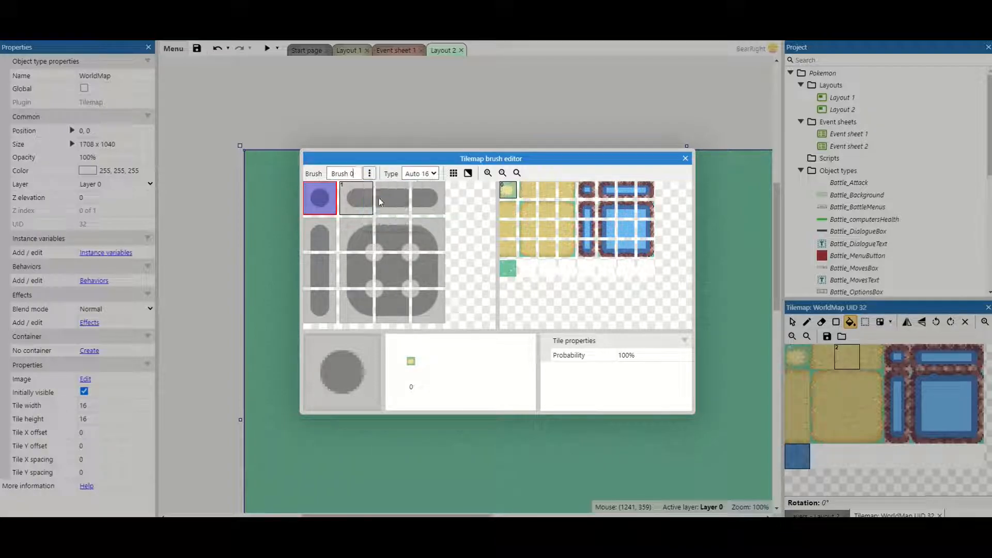
text(Path)
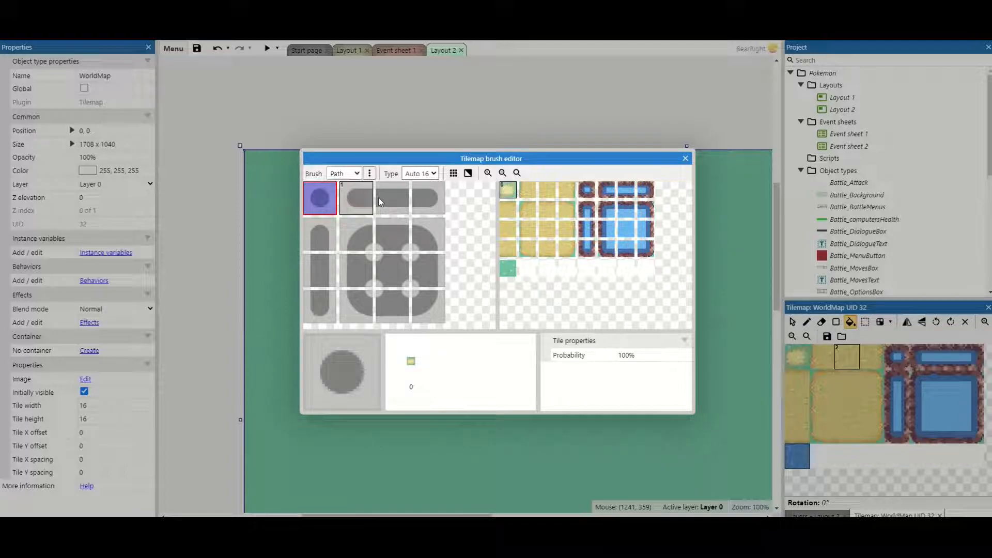
click(319, 198)
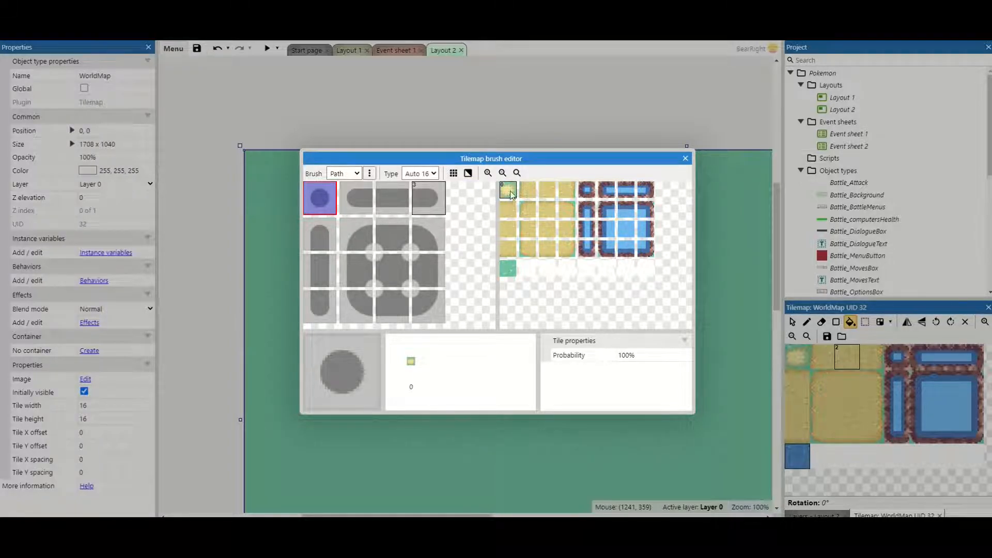
click(355, 197)
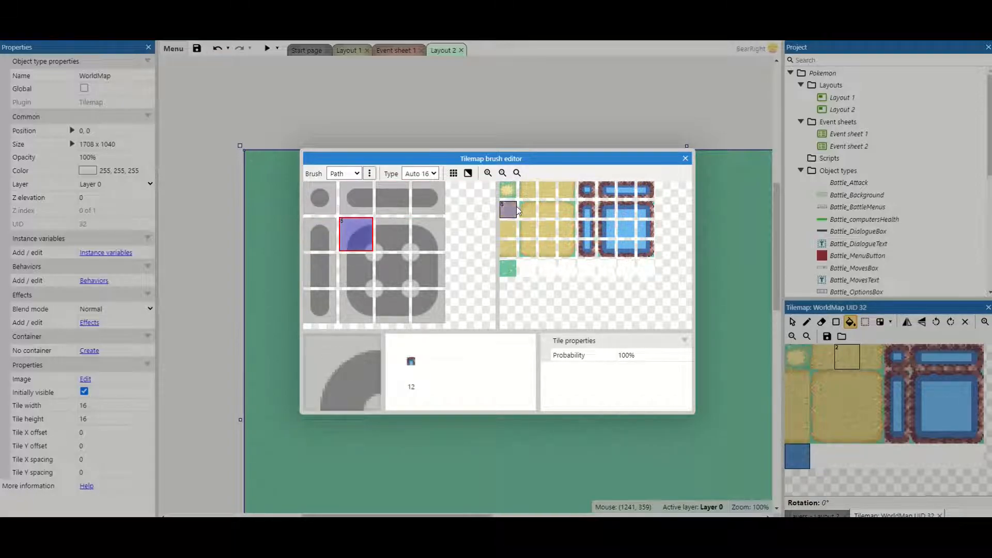
click(547, 209)
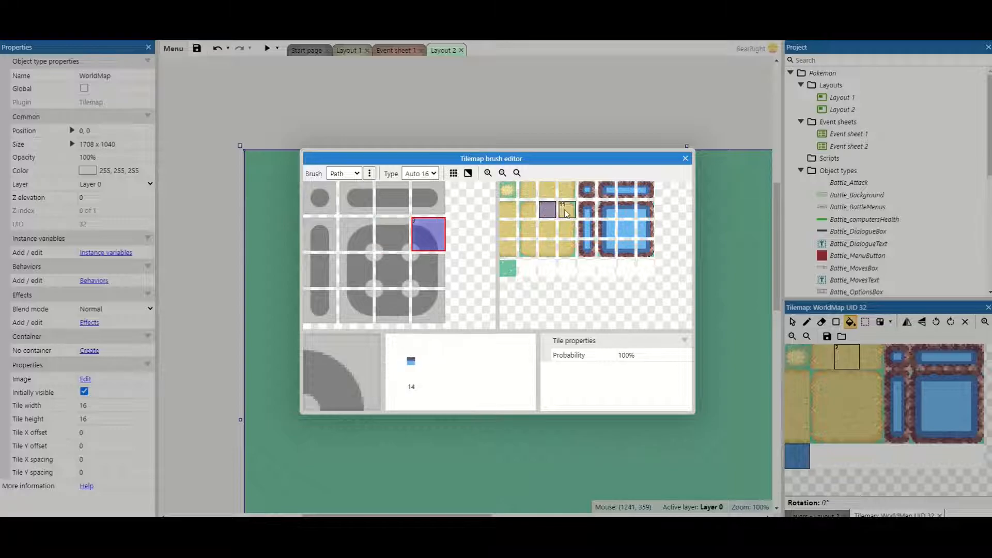
click(526, 227)
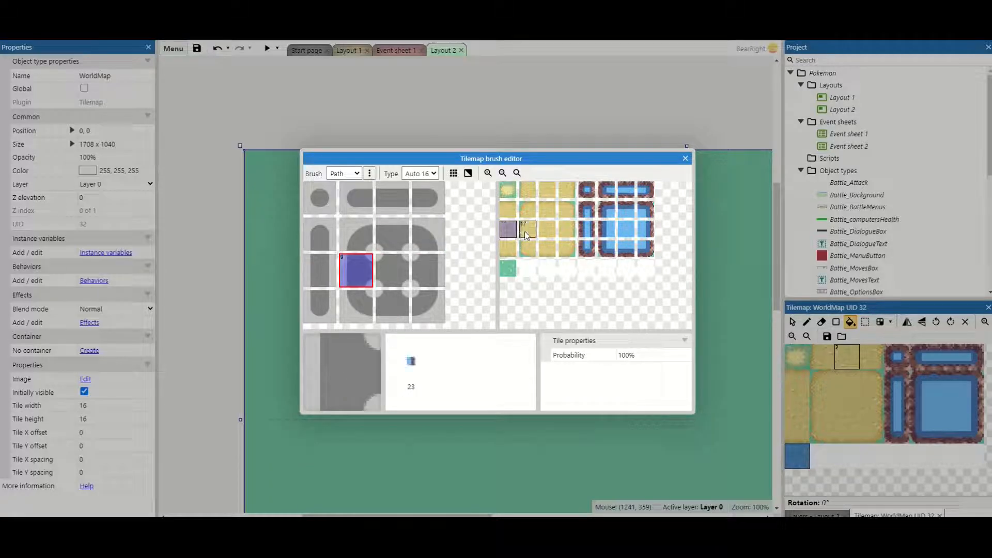
click(567, 229)
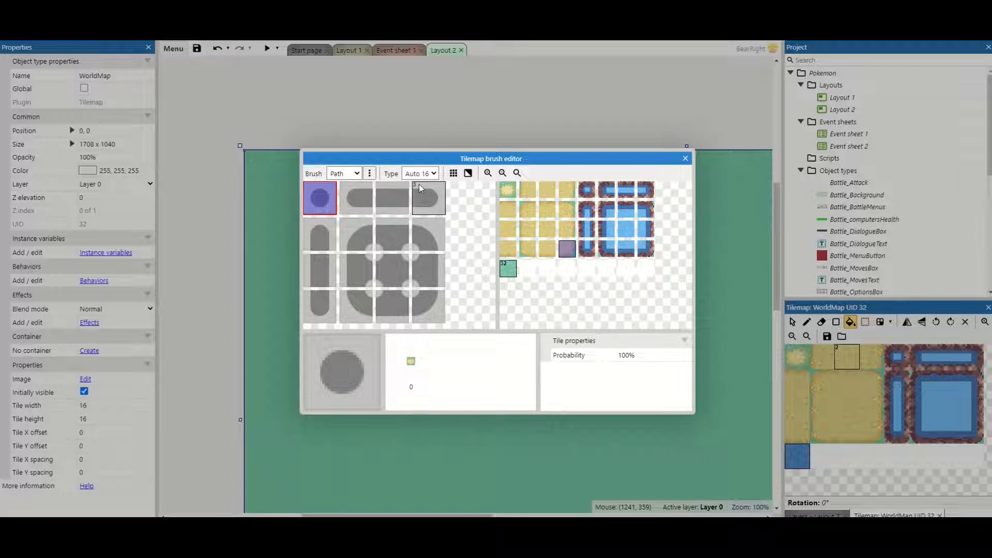
Add a Water brush of type Auto 16 and assign lake tiles to its shapes
click(358, 173)
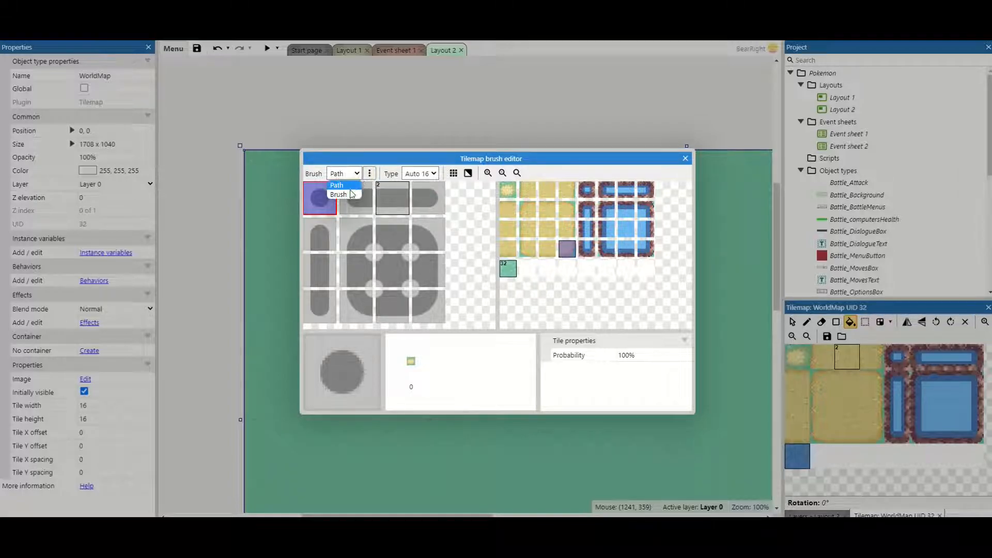
click(369, 173)
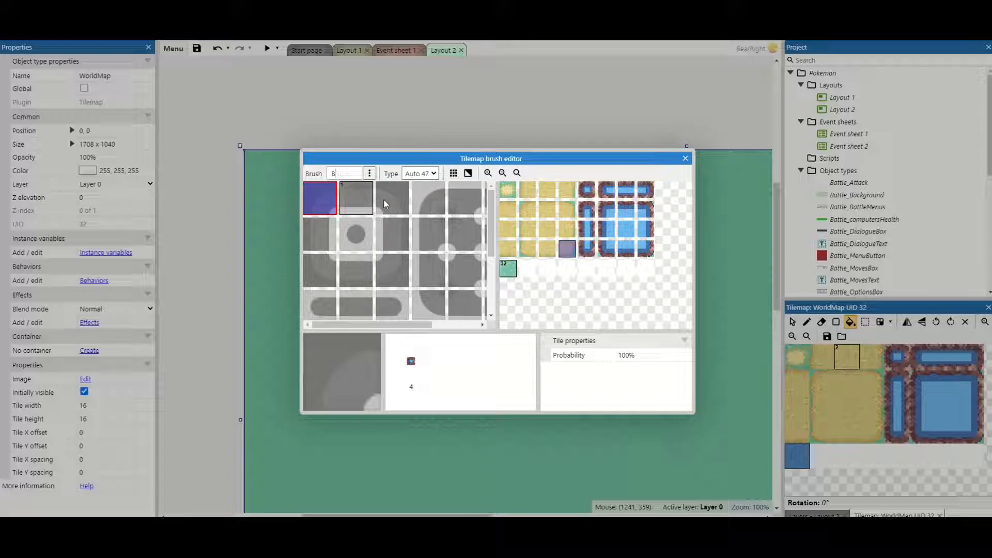
text(Water)
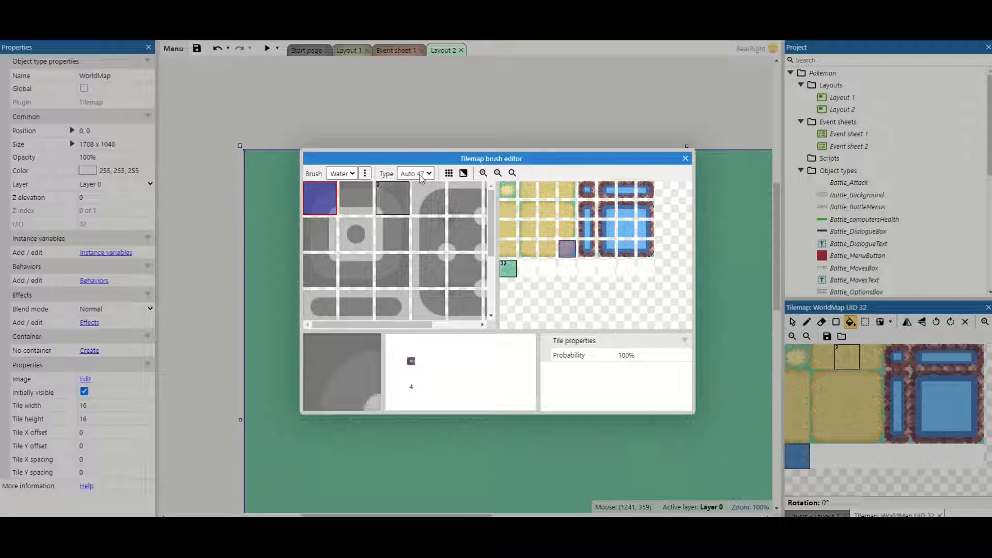
click(415, 174)
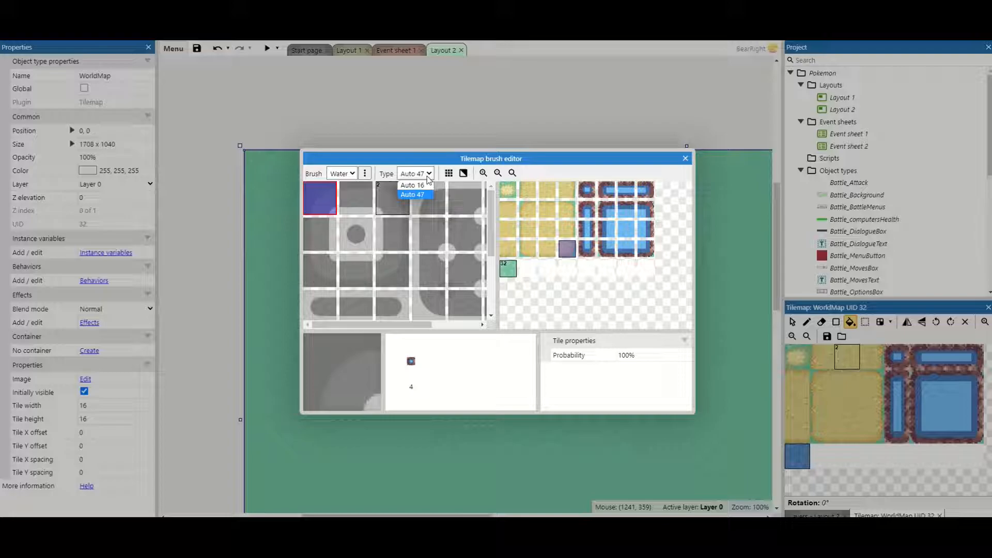
click(412, 185)
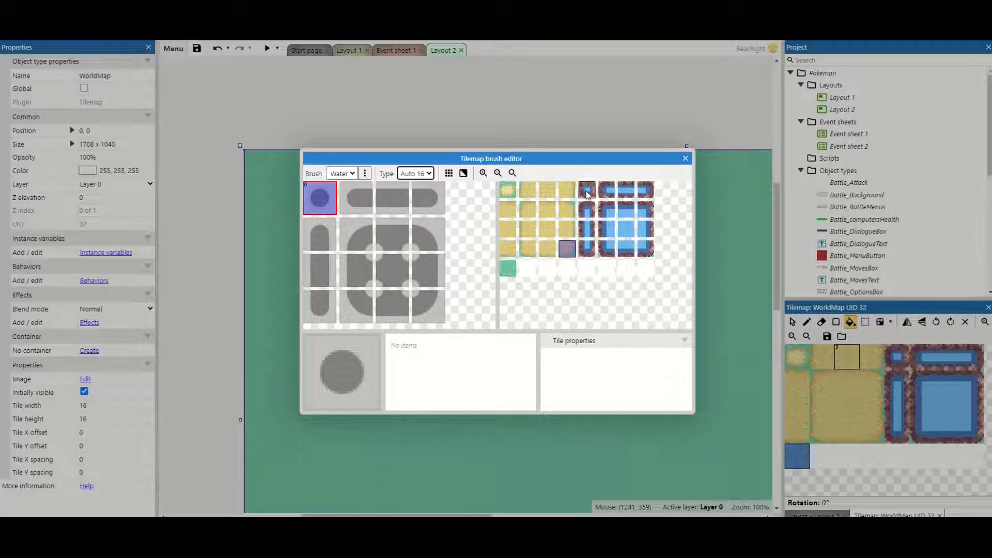
click(586, 189)
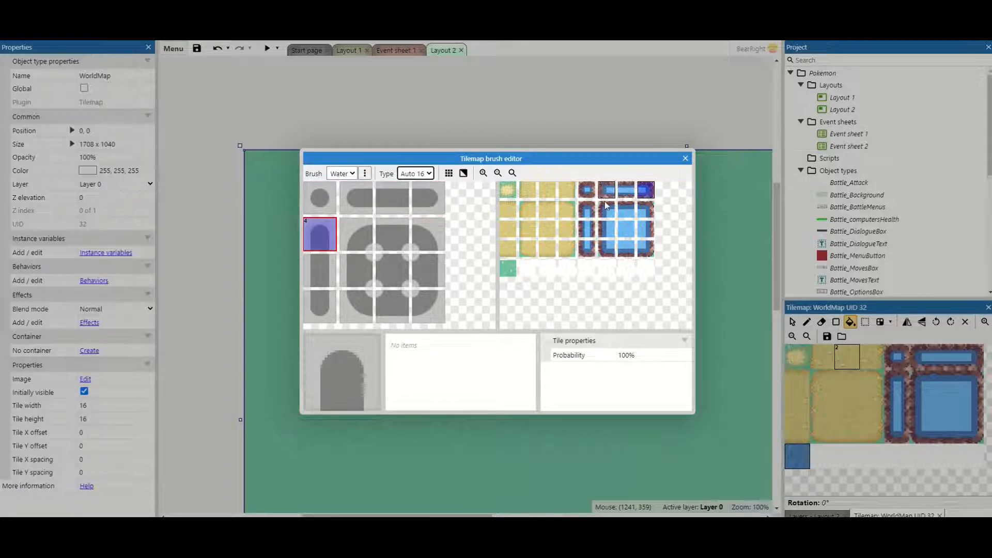
click(632, 209)
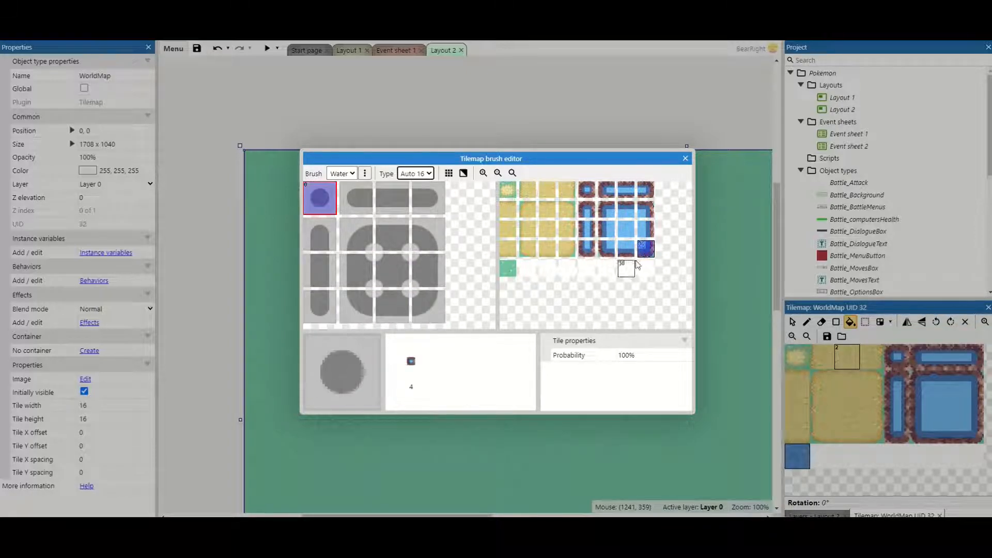
click(685, 158)
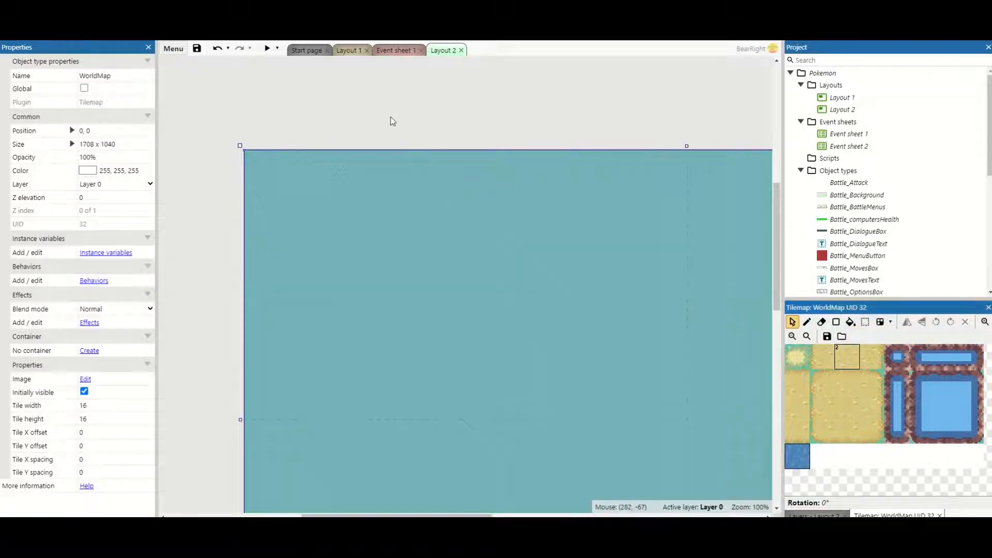
Zoom in on the grass map and switch to auto-tile brush painting
right_click(390, 121)
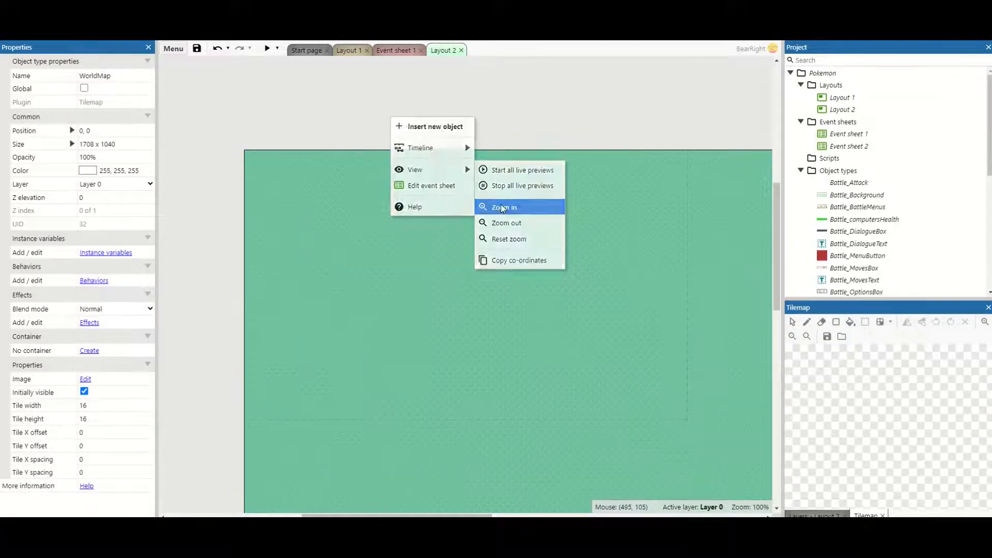
click(503, 207)
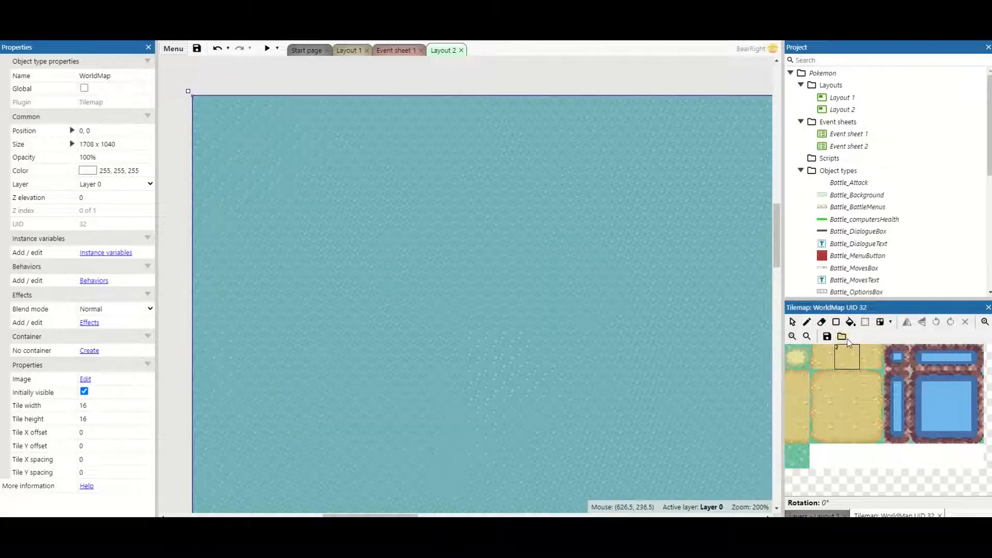
click(890, 322)
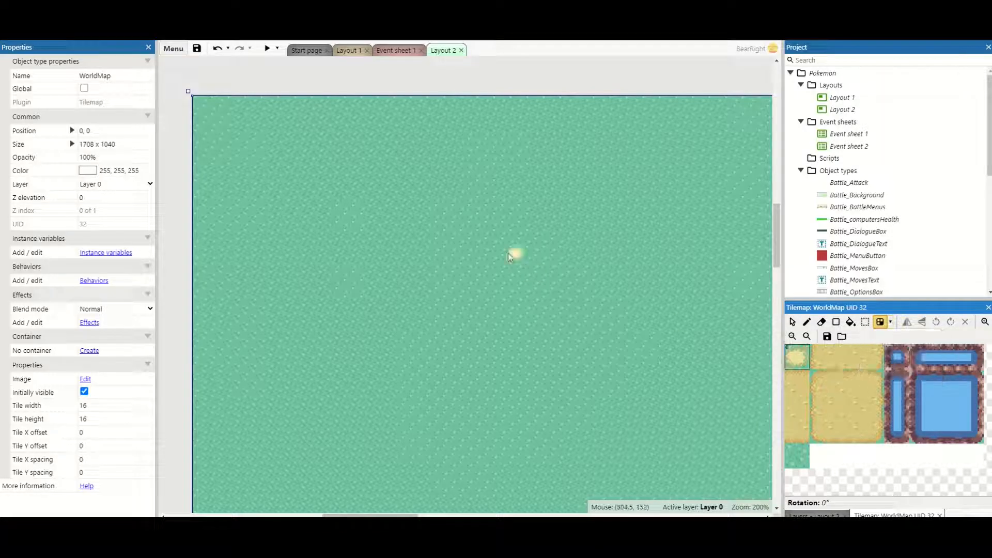
mouse_move(383, 221)
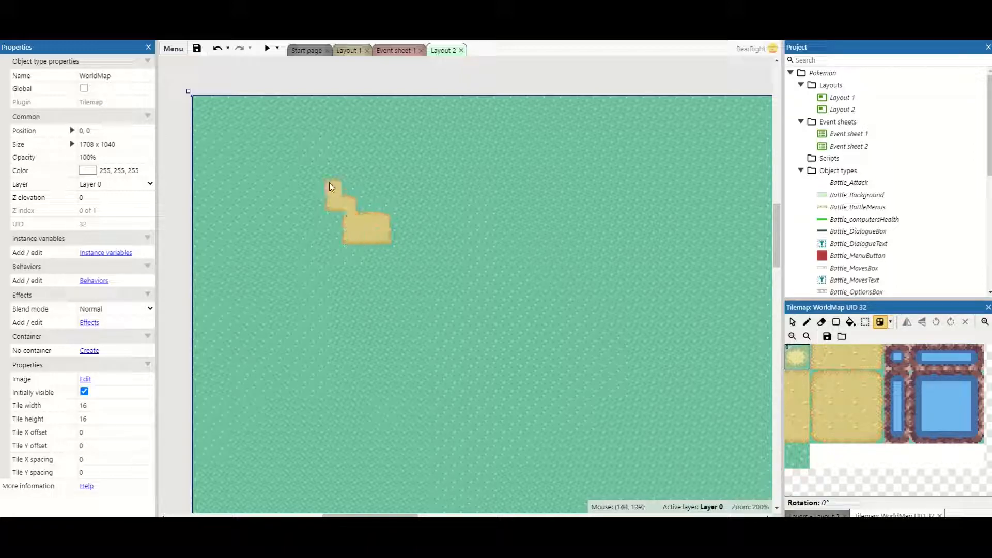
Paint a winding sand path across the grass and shape a lake with the Water brush
drag(329, 187, 389, 275)
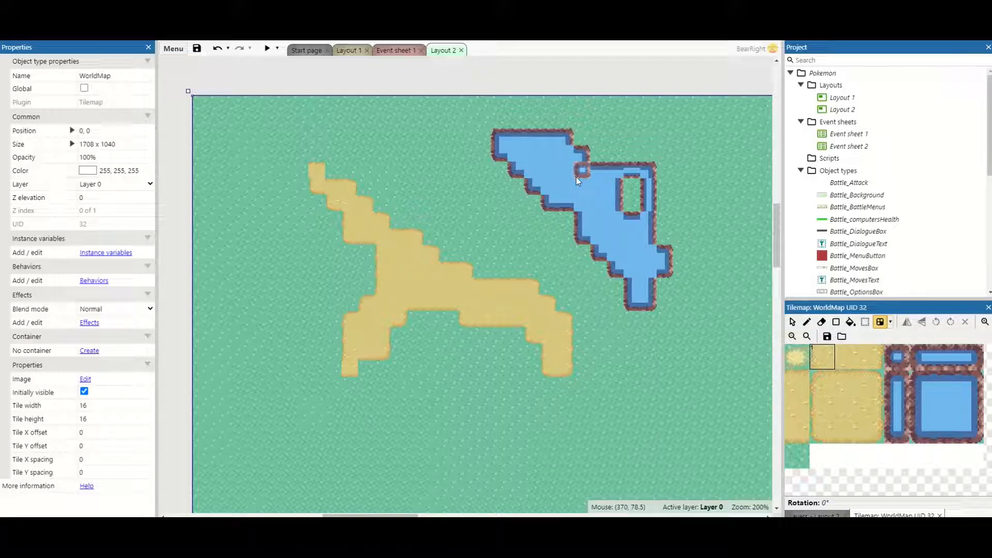
mouse_move(514, 167)
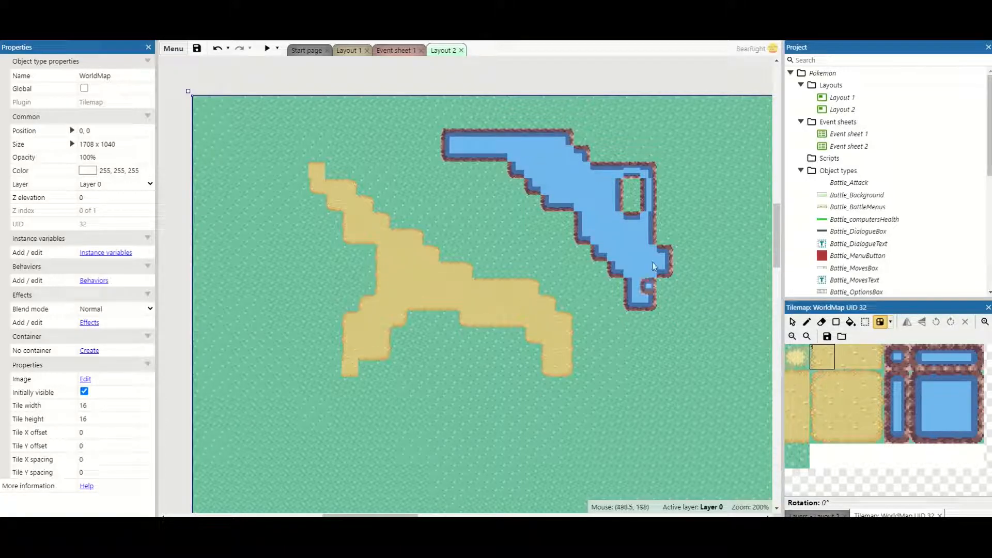
click(499, 252)
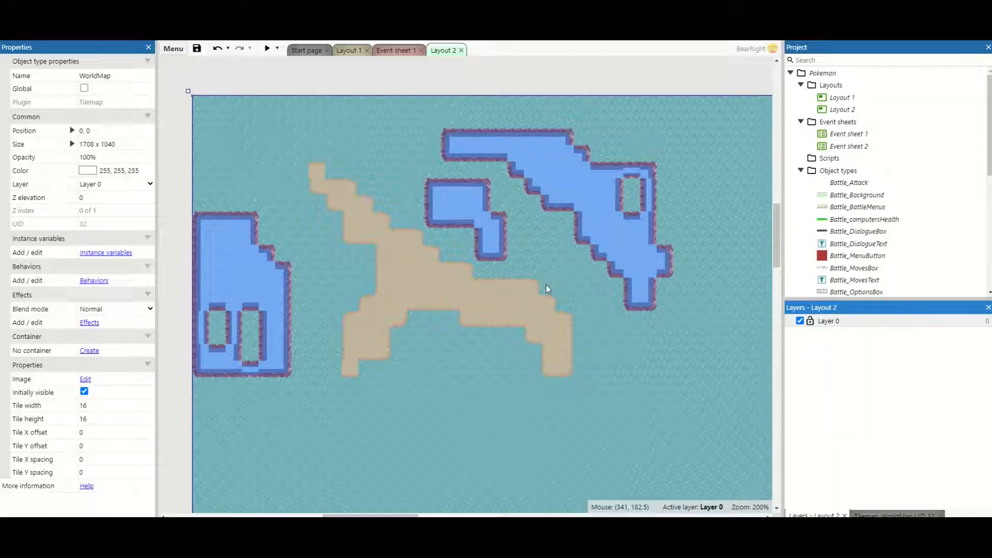
click(828, 320)
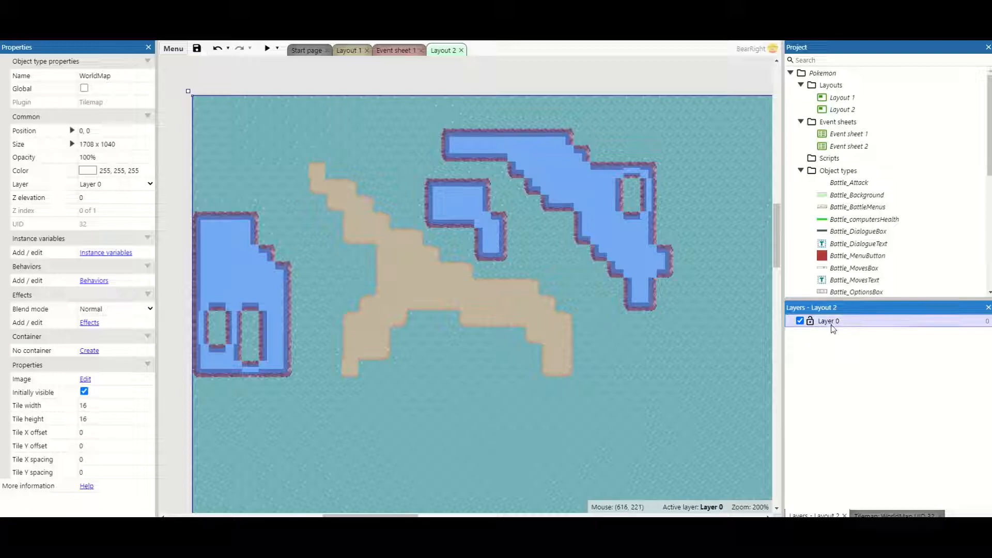
right_click(827, 321)
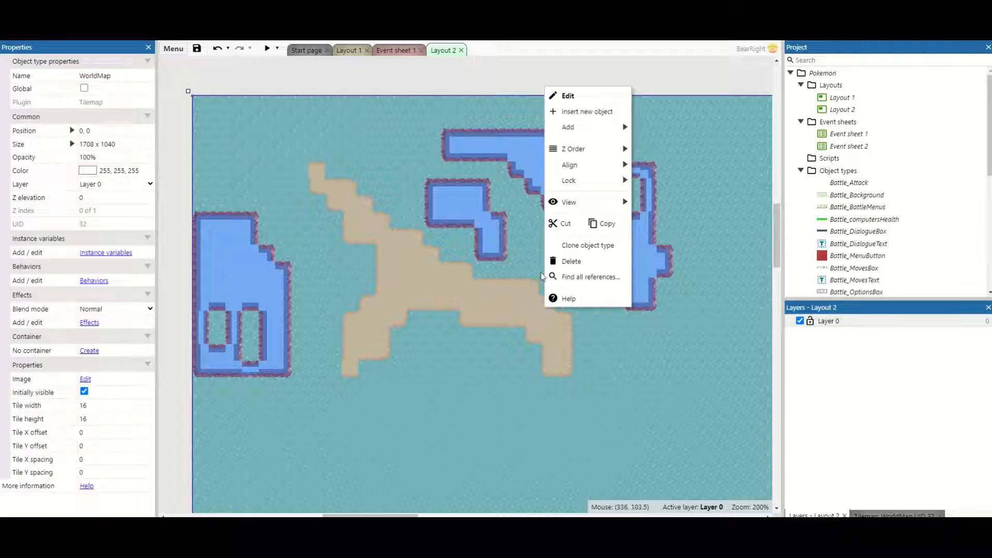
click(658, 177)
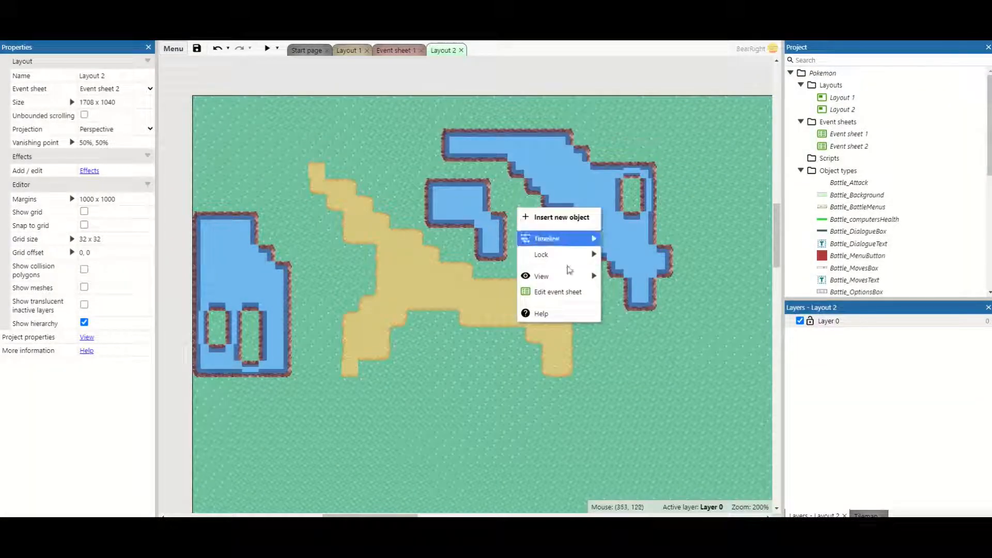
mouse_move(541, 254)
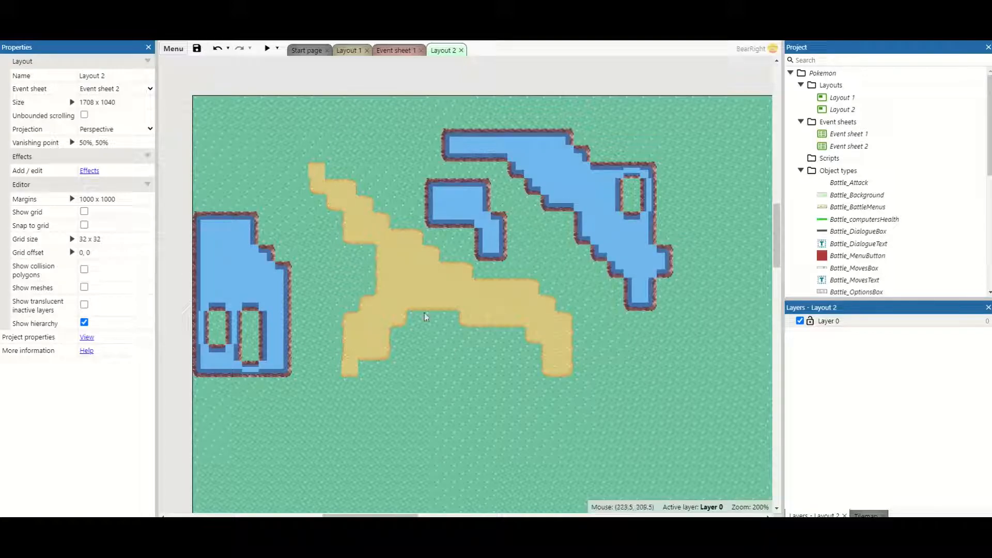
Insert a Tilemap object named BuildingAndTrees into Layout 2
right_click(425, 318)
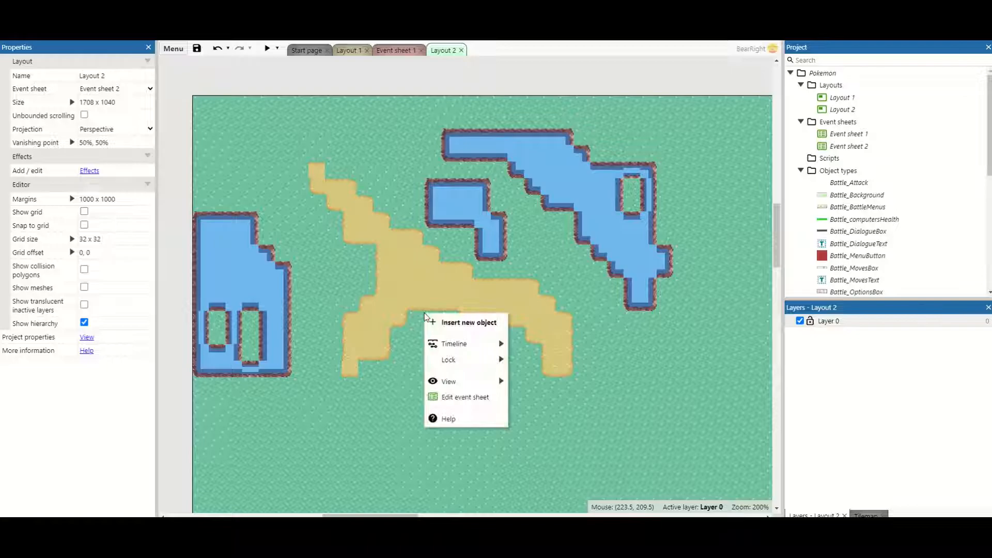
click(470, 322)
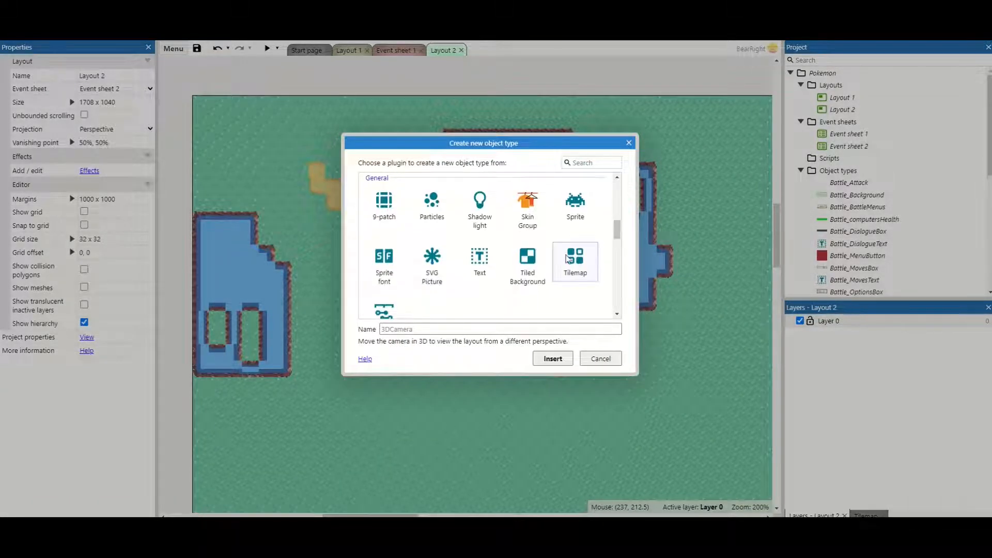
click(574, 261)
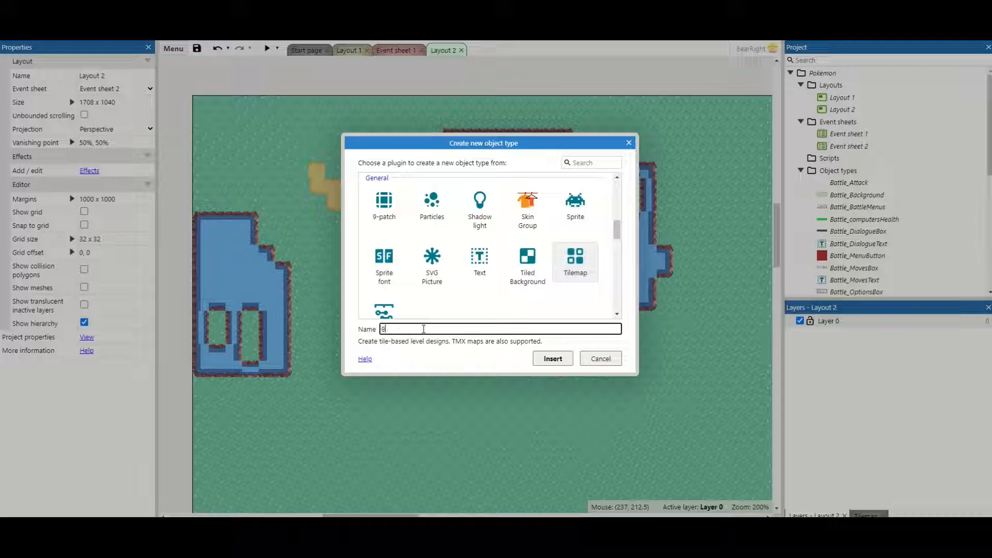
text(BuildingAndTrees)
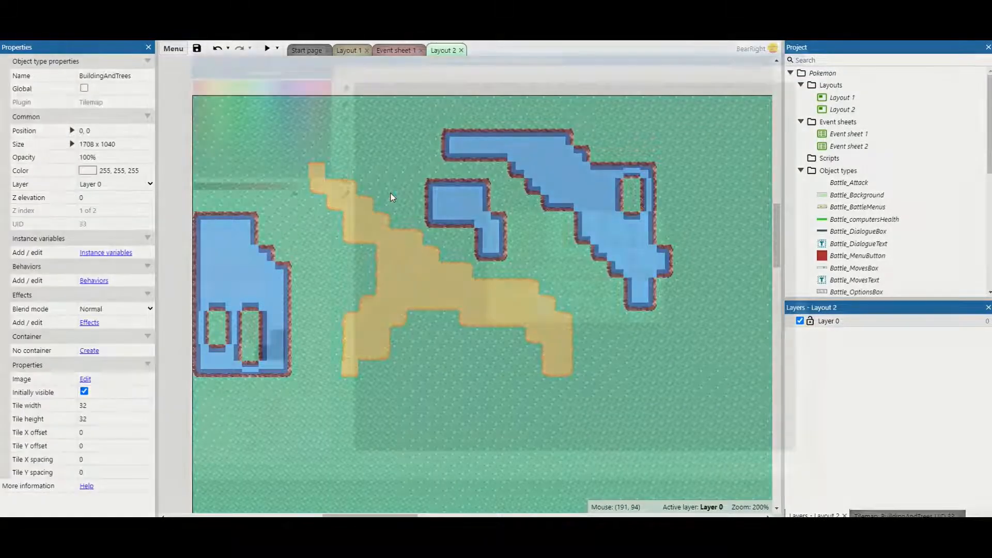
Load the tree-and-building tileset PNG into BuildingAndTrees, review it, and close the editor
click(85, 378)
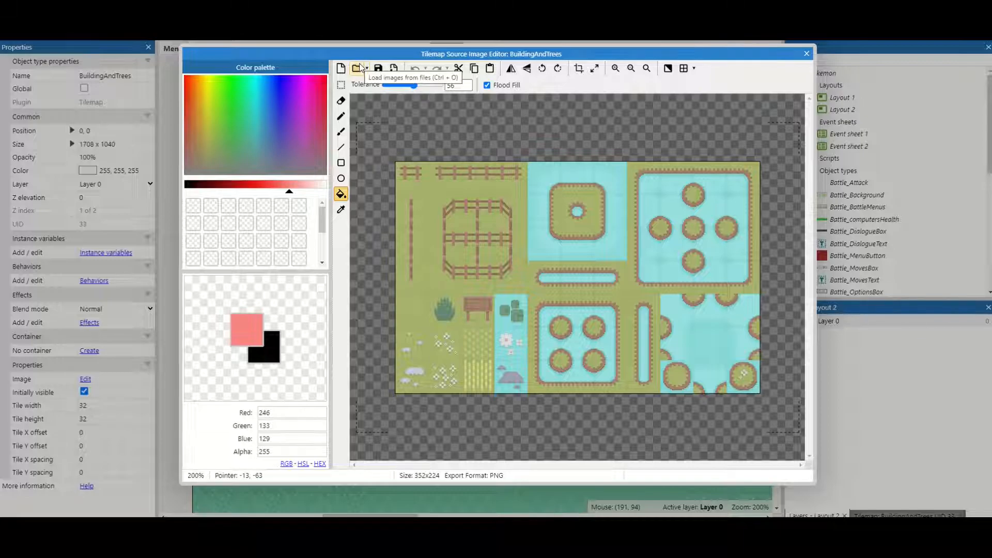
click(360, 69)
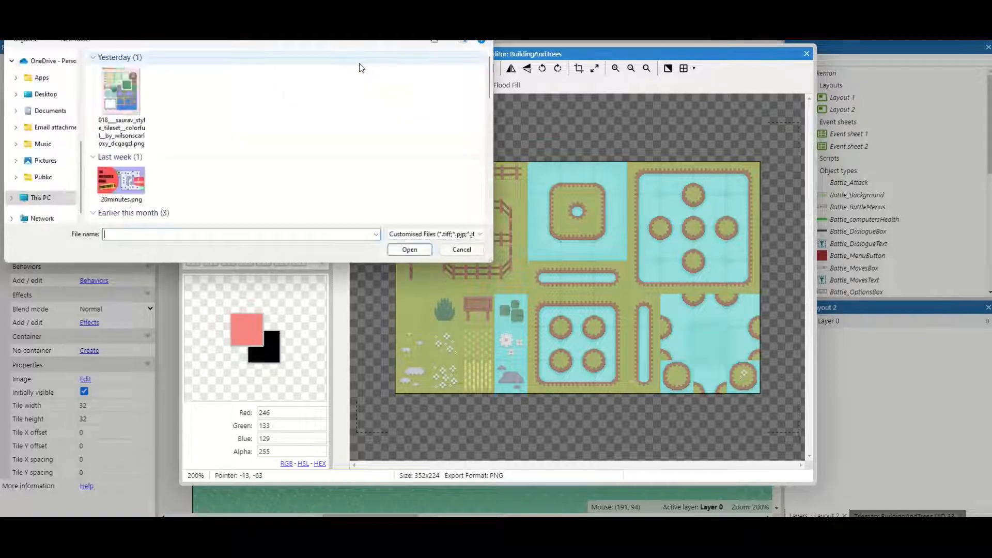
click(462, 249)
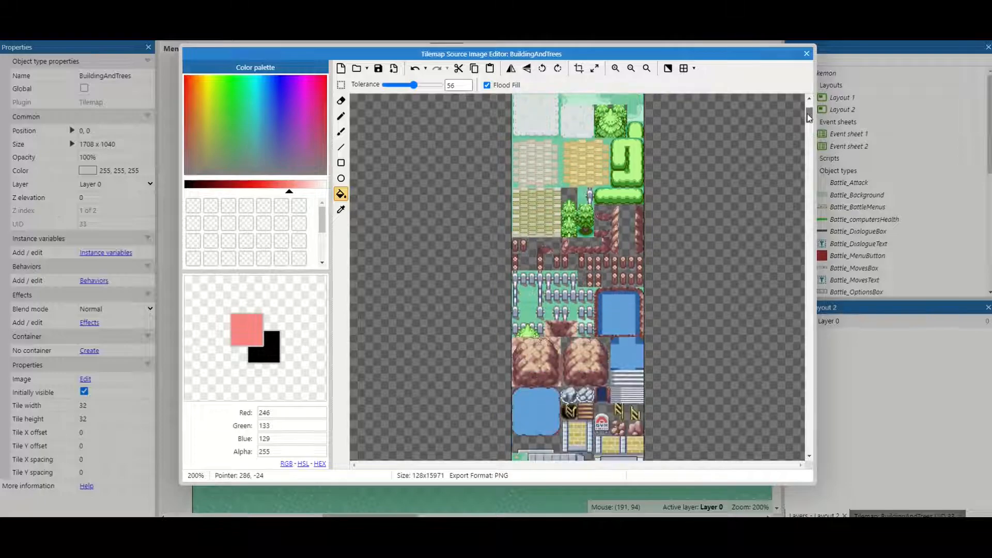
scroll(down, 3)
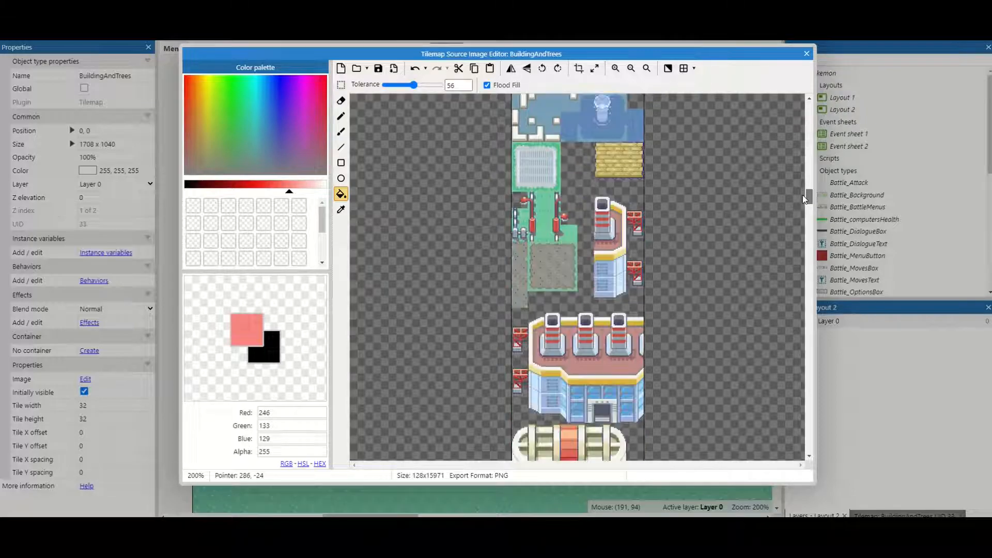
scroll(down, 3)
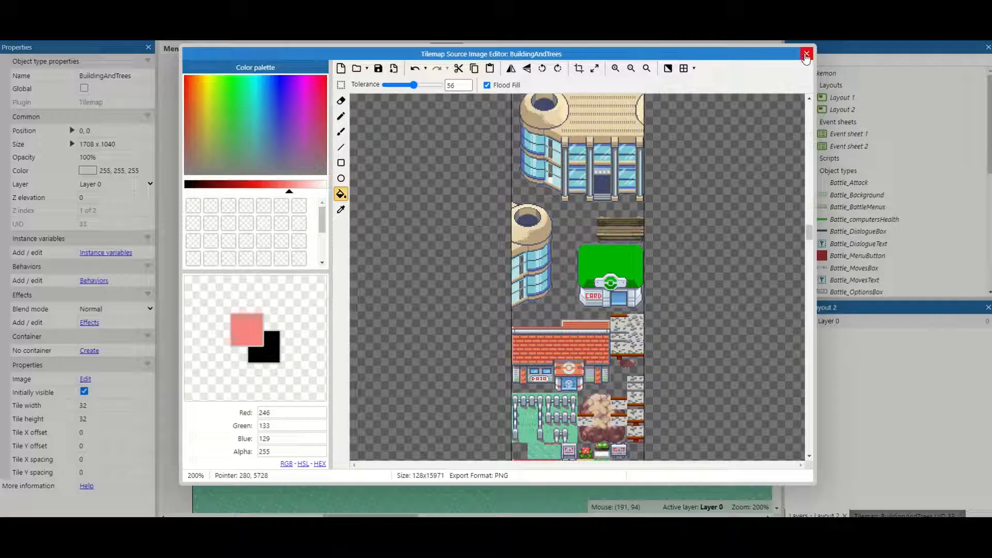
click(807, 54)
text(16)
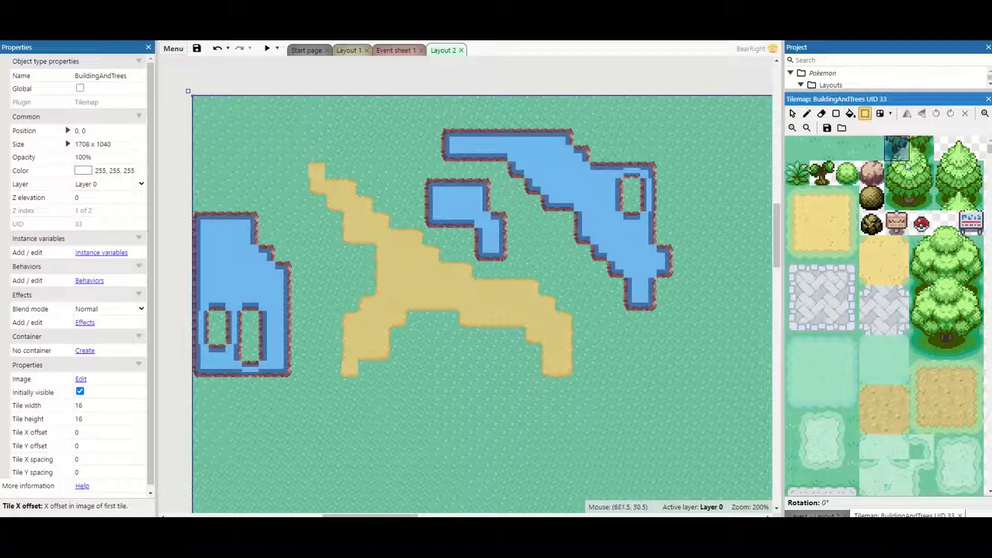
Select the pine tree tiles and paint trees along the top edge of Layout 2
click(908, 171)
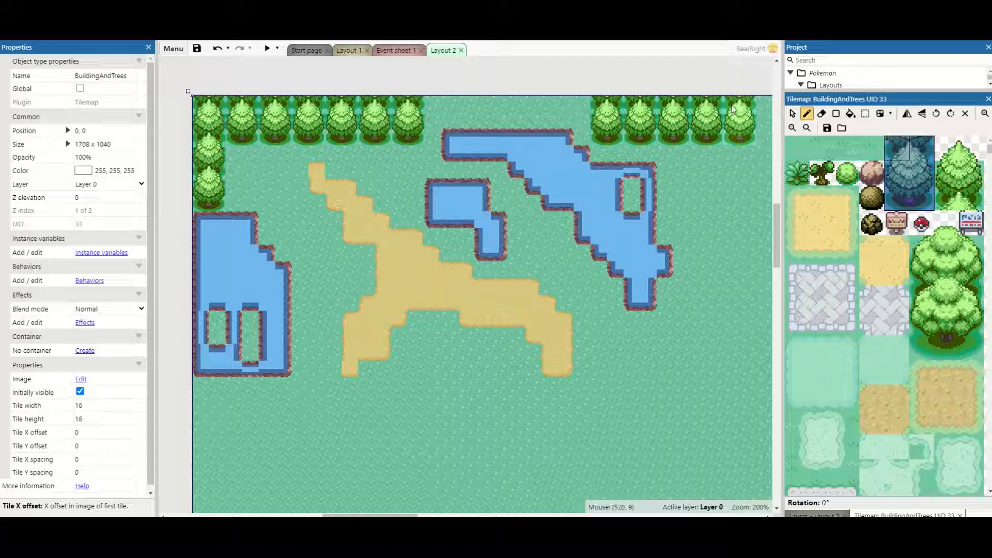
Scroll to the building tiles and stamp the red-roofed Pokémon Center and blue-roofed Mart
click(291, 386)
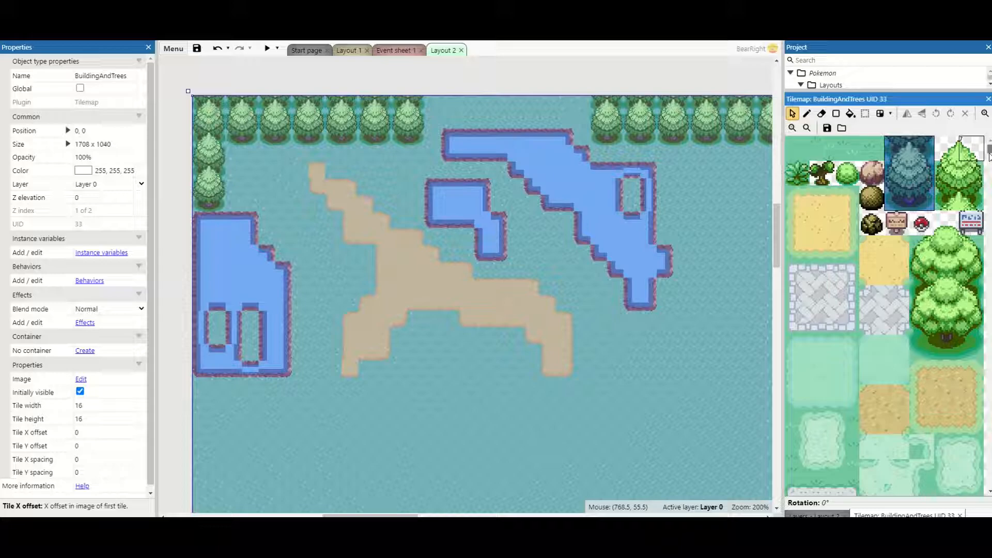
scroll(down, 3)
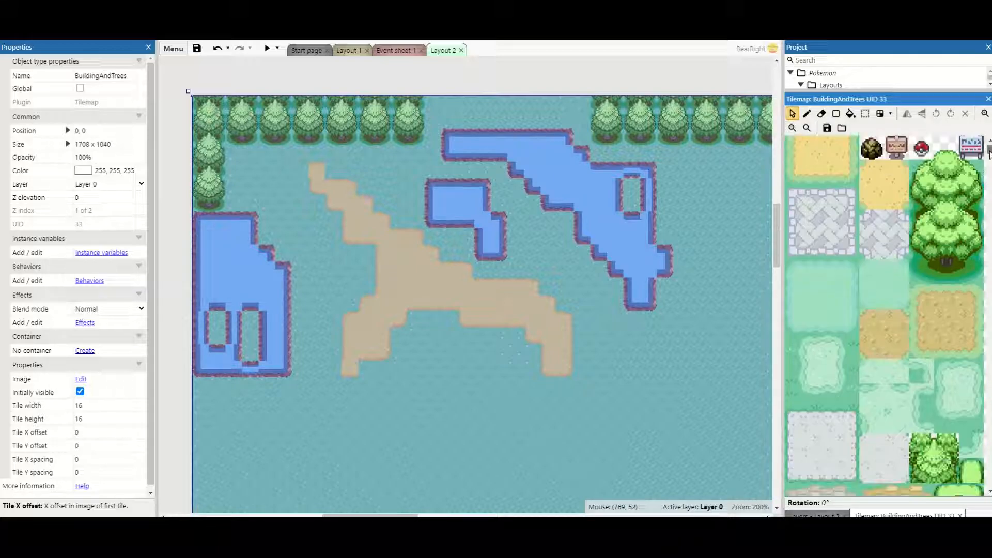
scroll(down, 3)
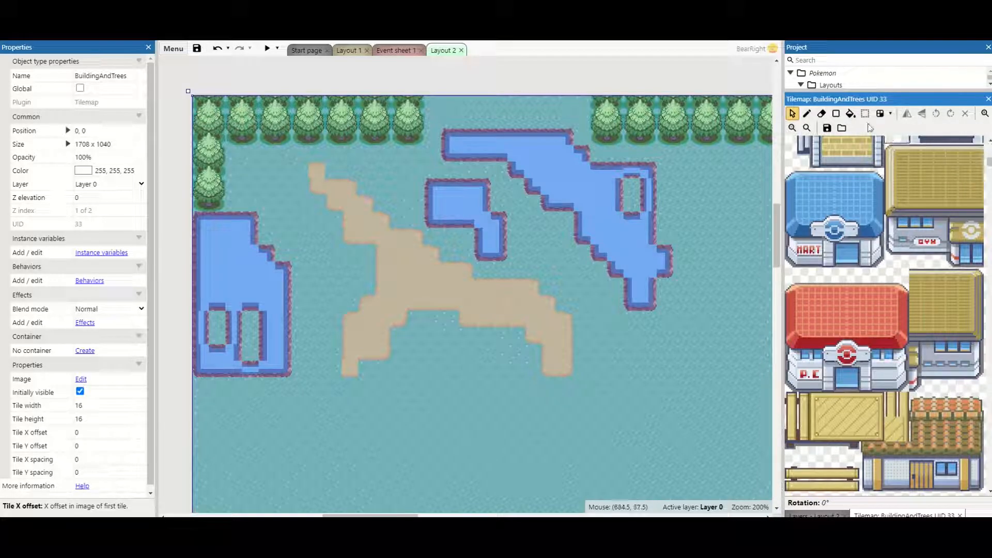
click(865, 113)
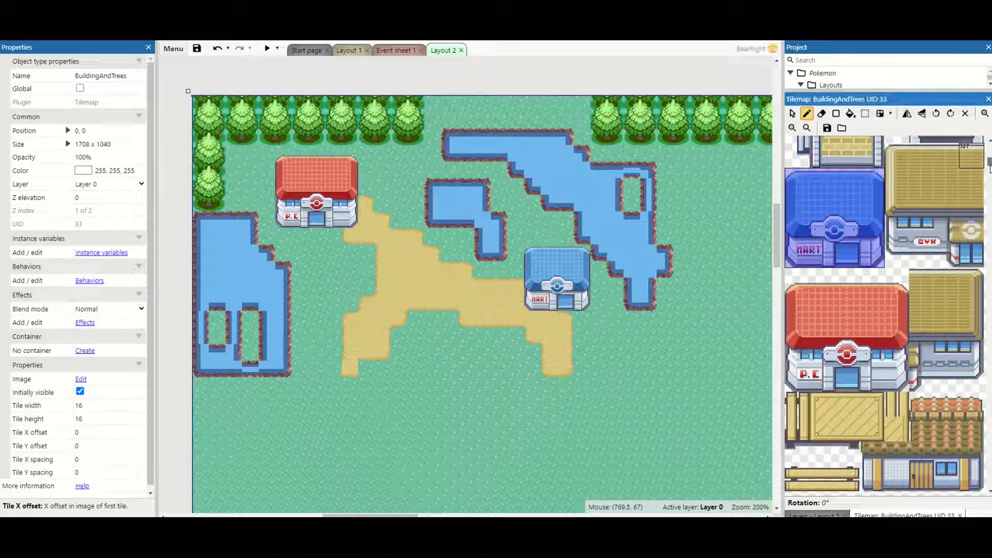
scroll(down, 3)
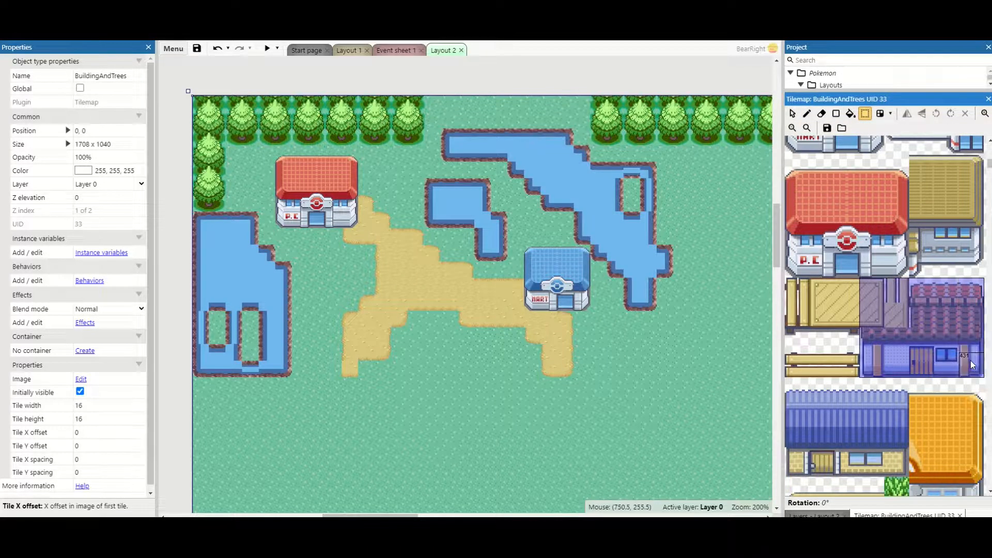
Stamp the brown-roofed small house on the sandy path below the Pokémon Center
click(411, 272)
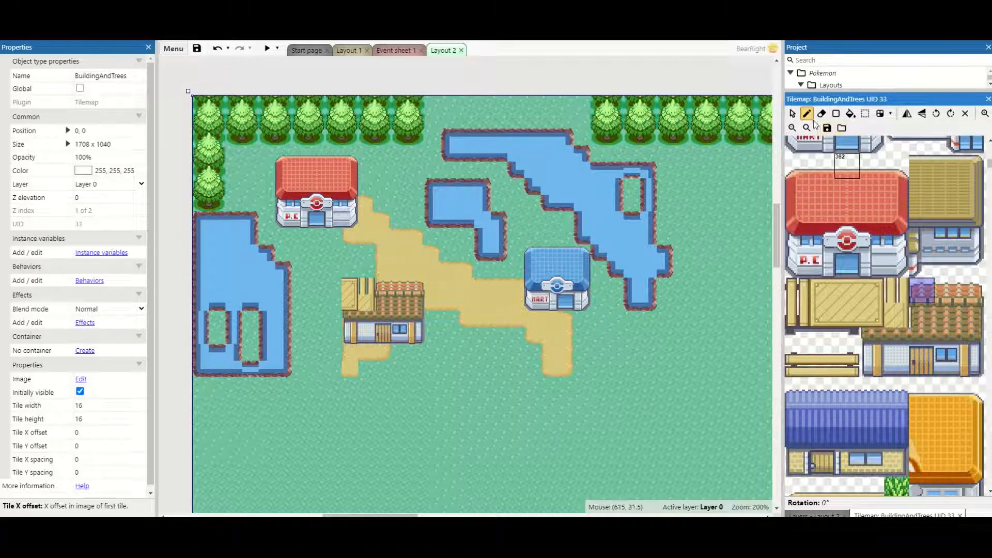
mouse_move(806, 113)
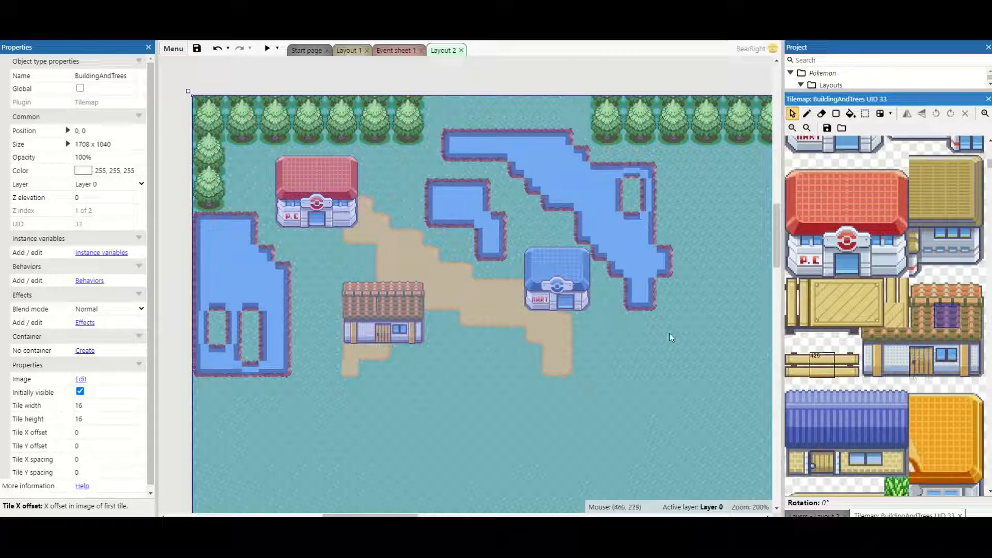
scroll(down, 3)
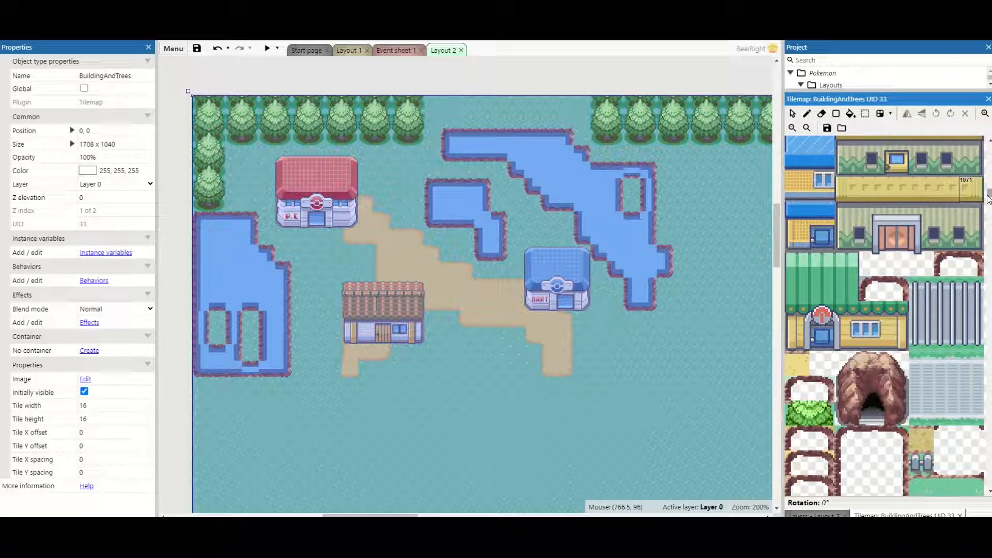
scroll(down, 3)
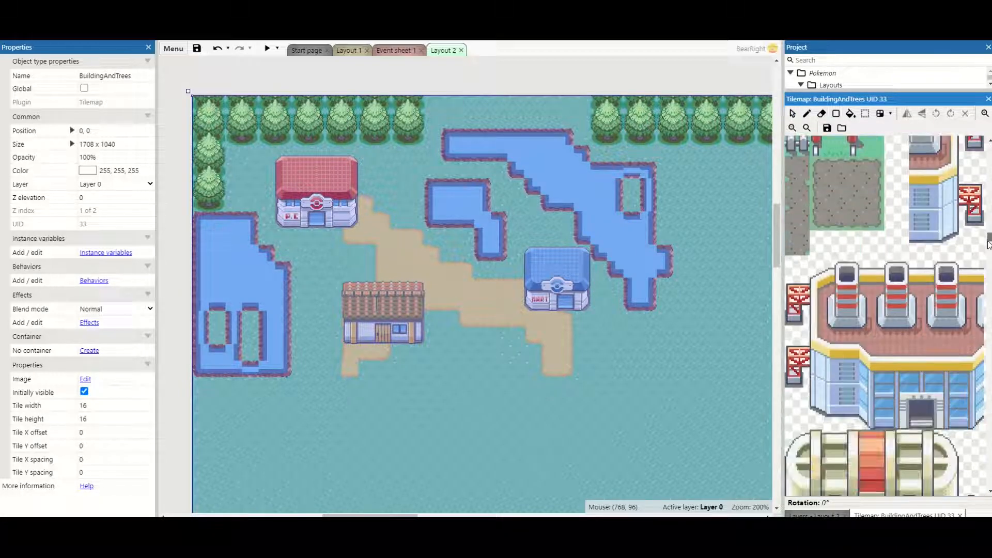
scroll(down, 3)
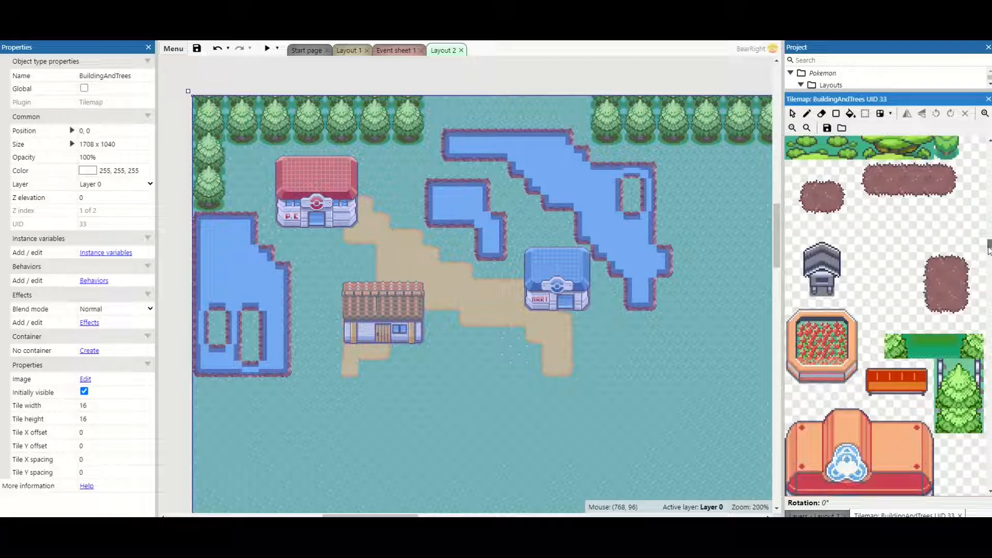